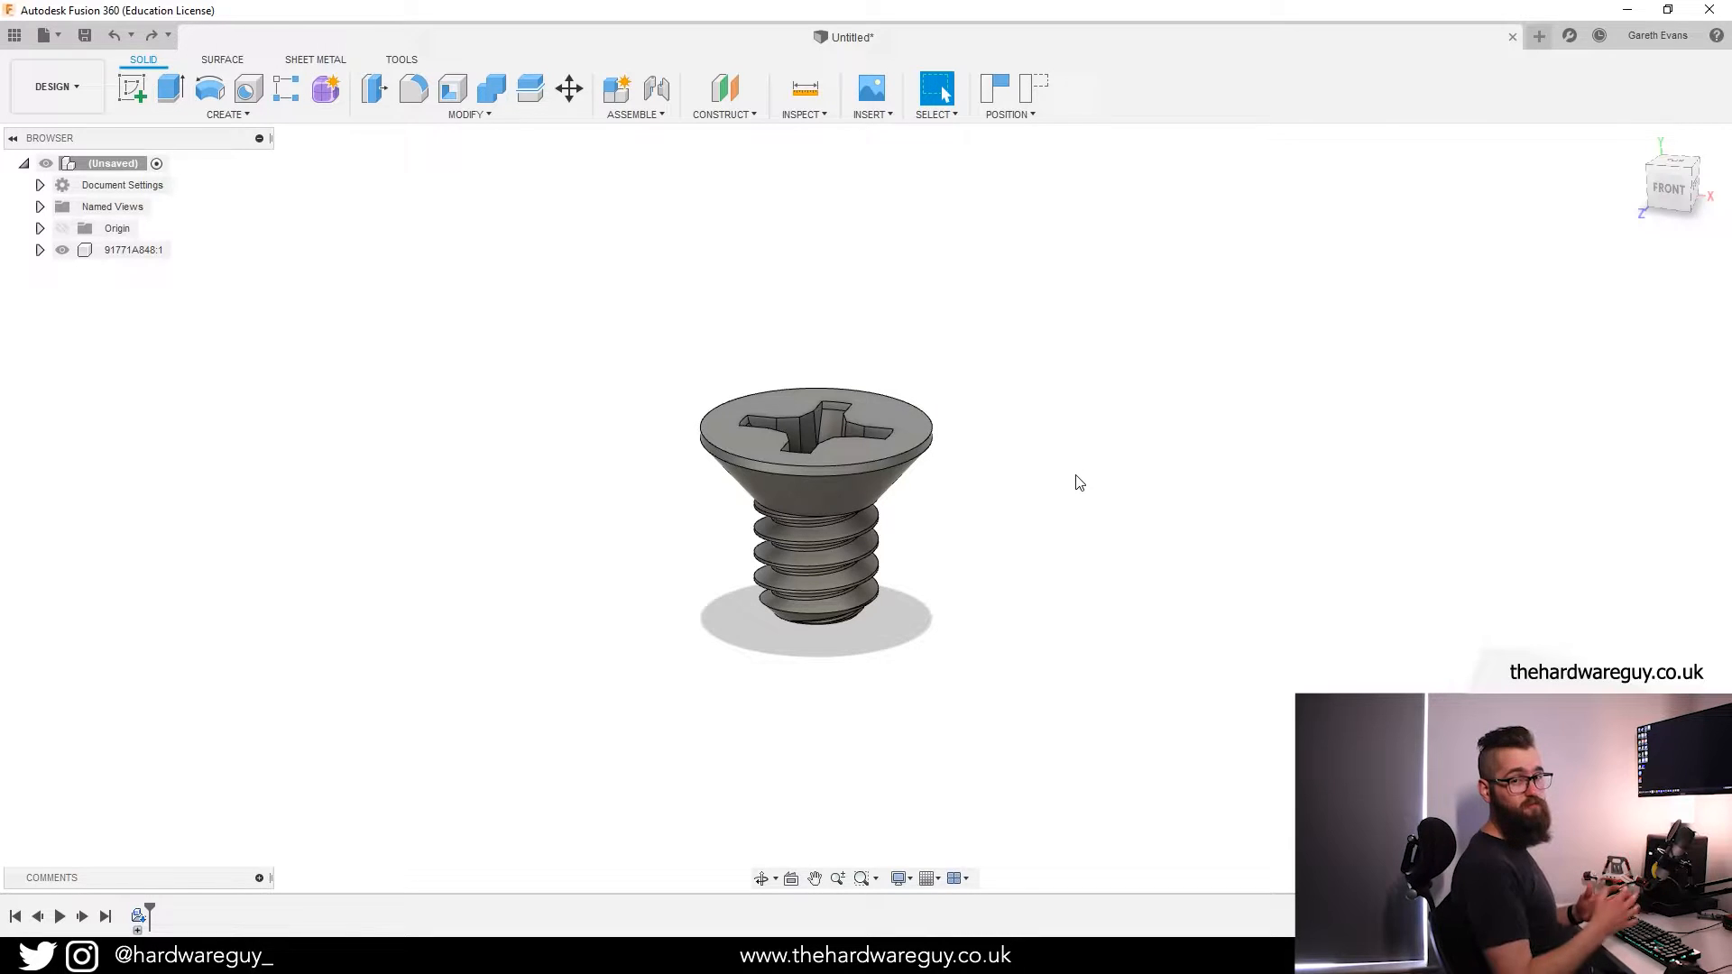
mouse_move(1065, 477)
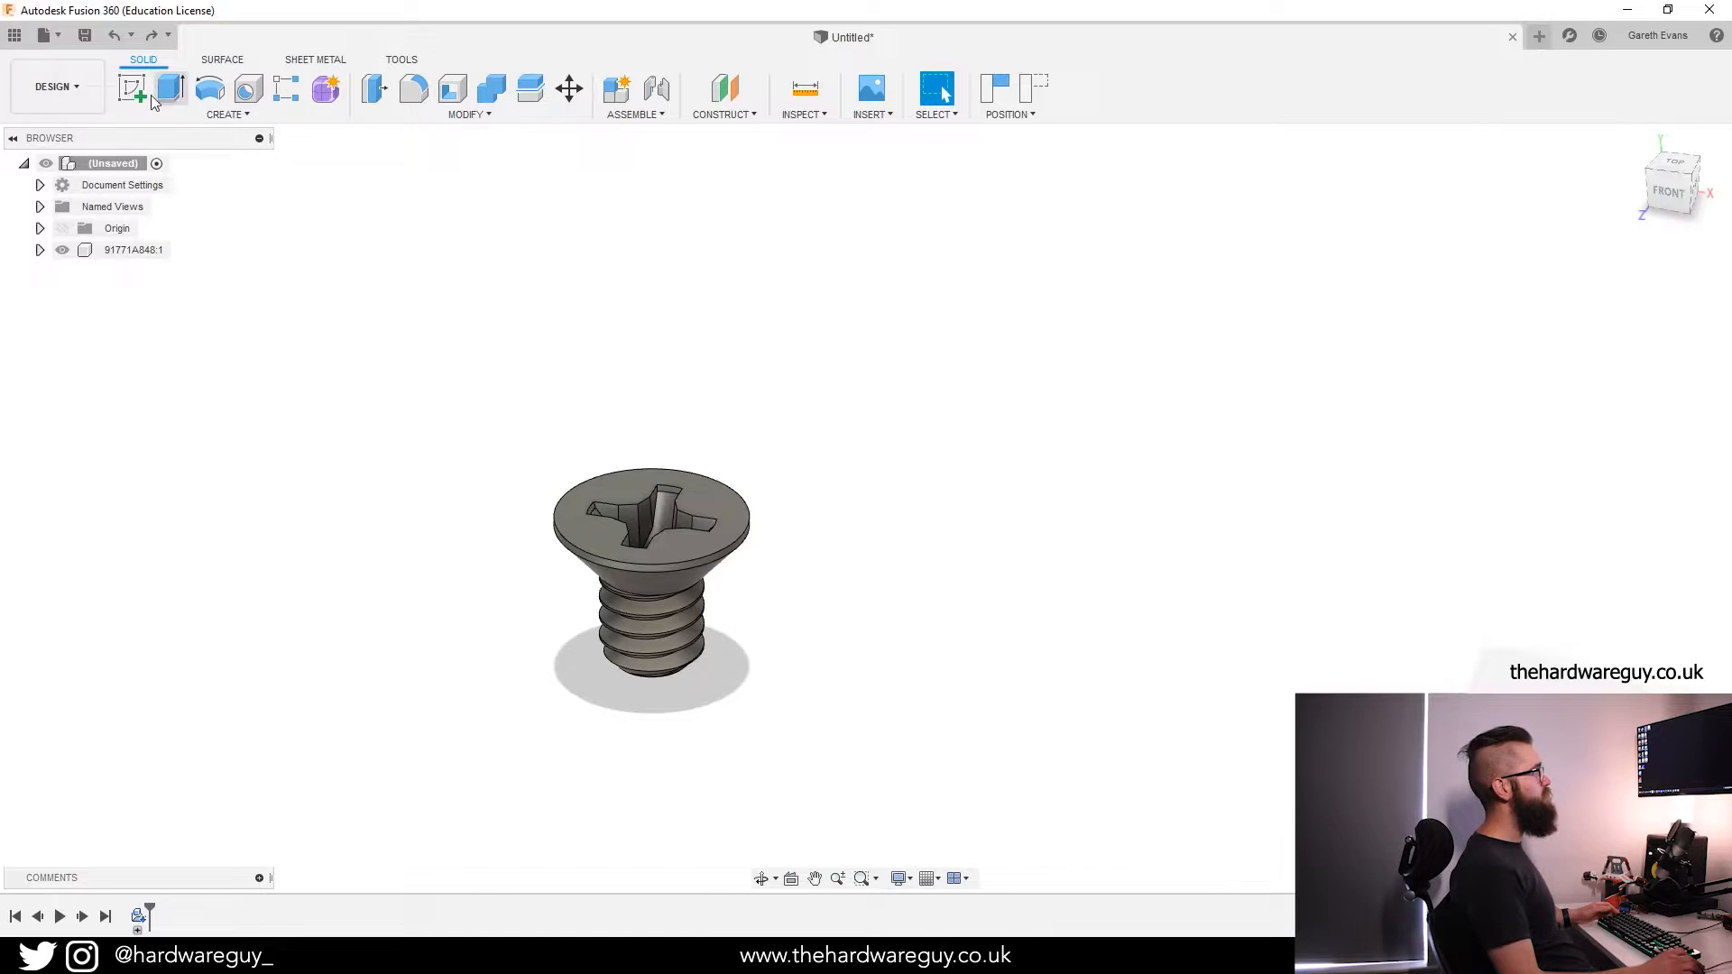
Sketch a 10 x 10 mm rectangle, finish it and extrude it as a new body.
left_click(132, 90)
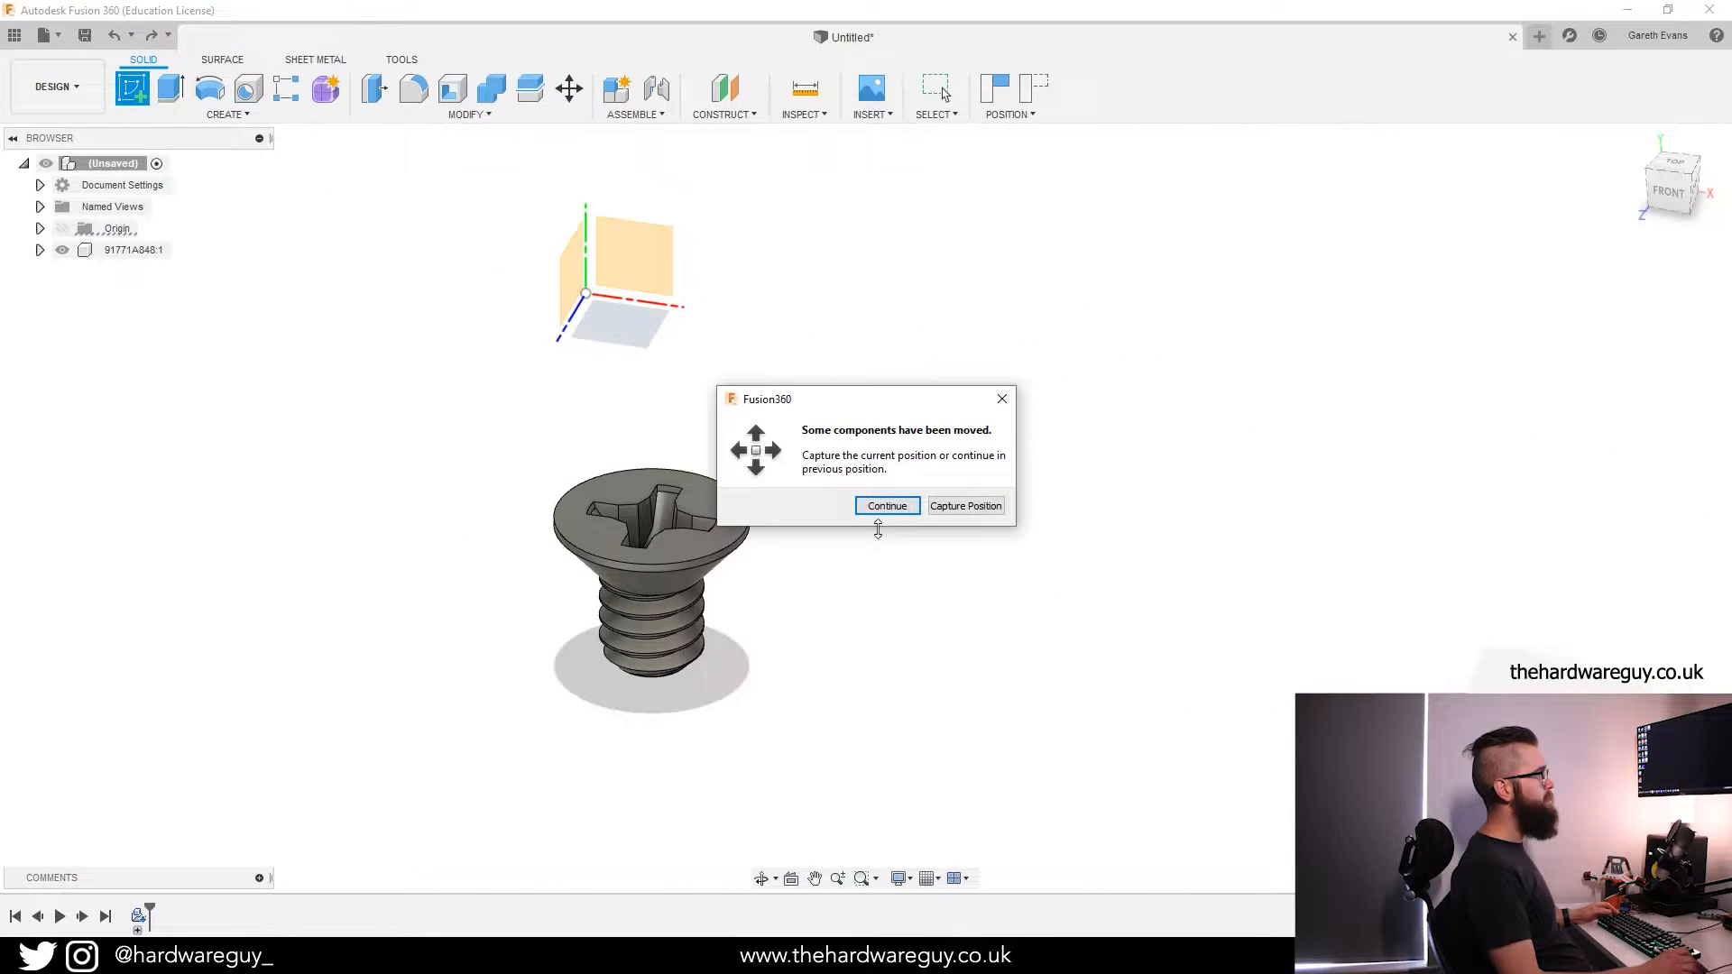
left_click(886, 505)
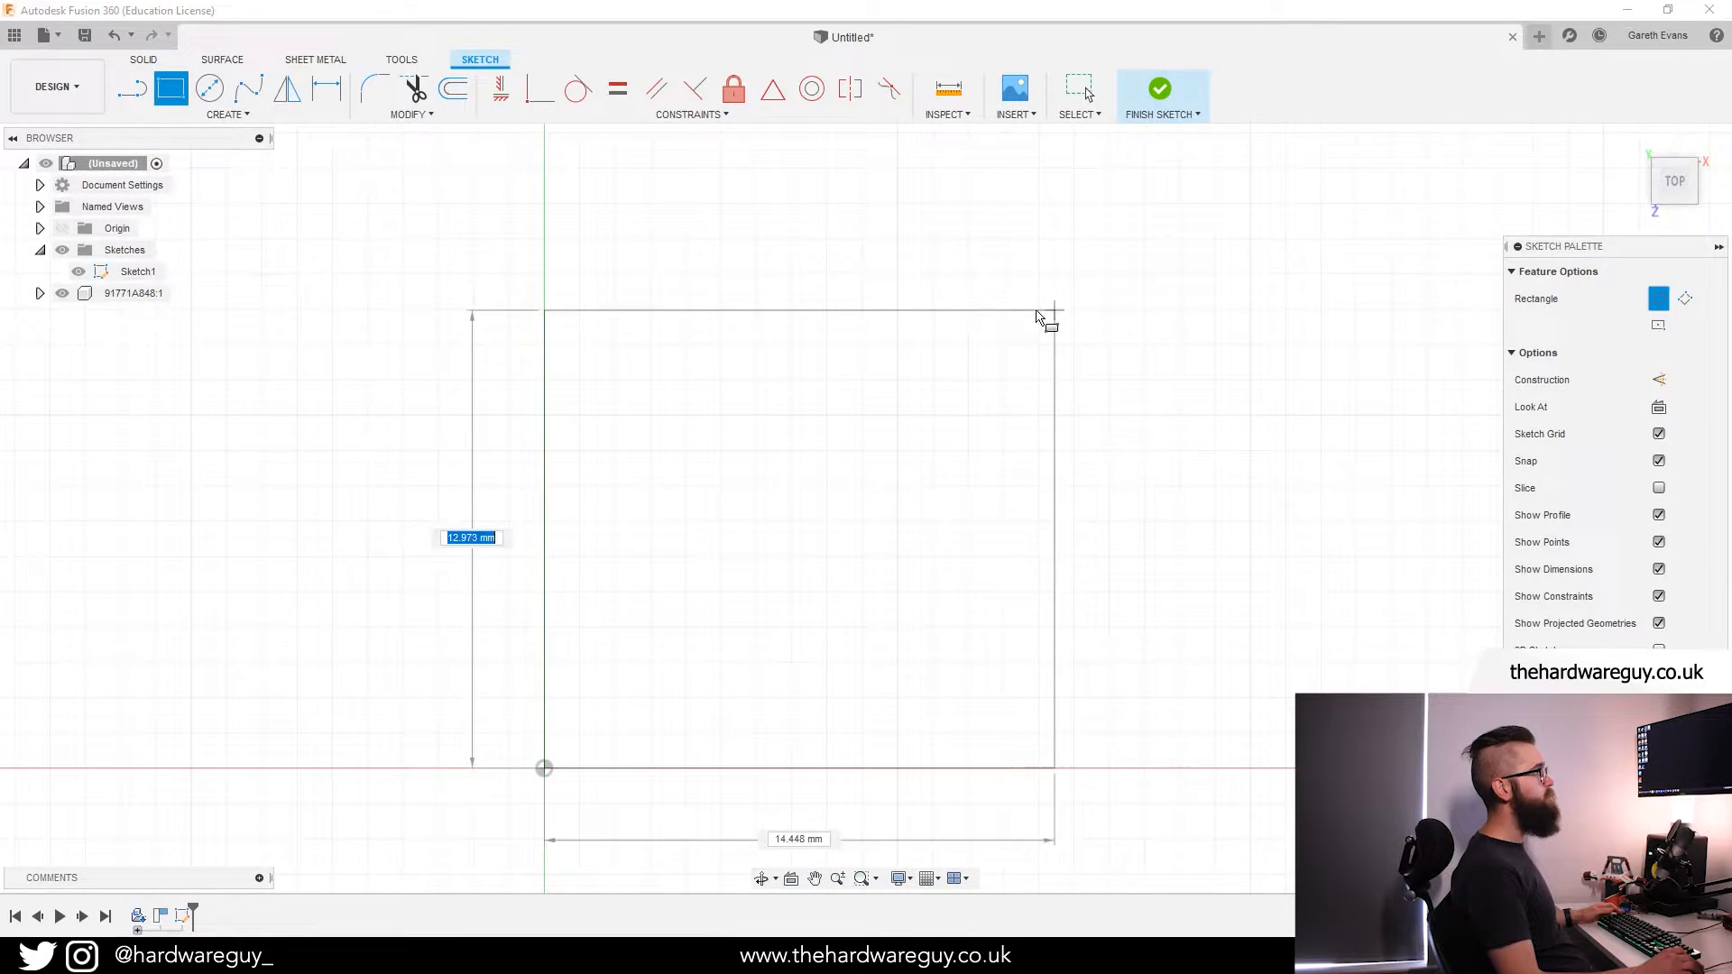
type("10")
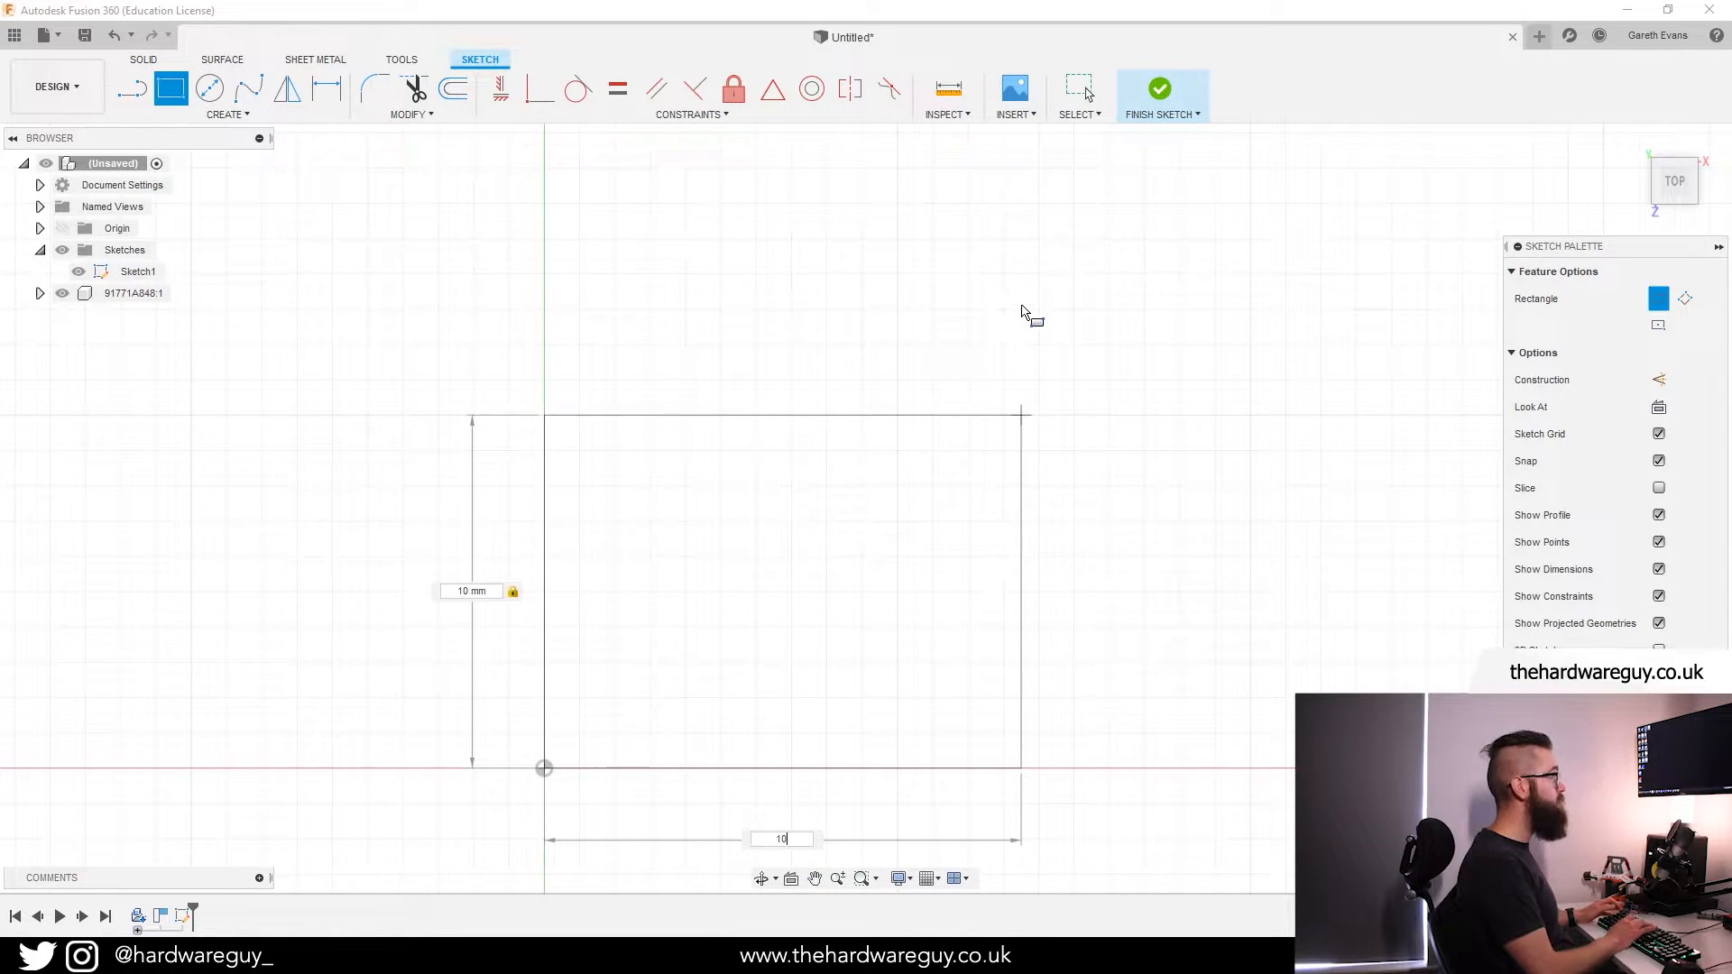
left_click(1158, 88)
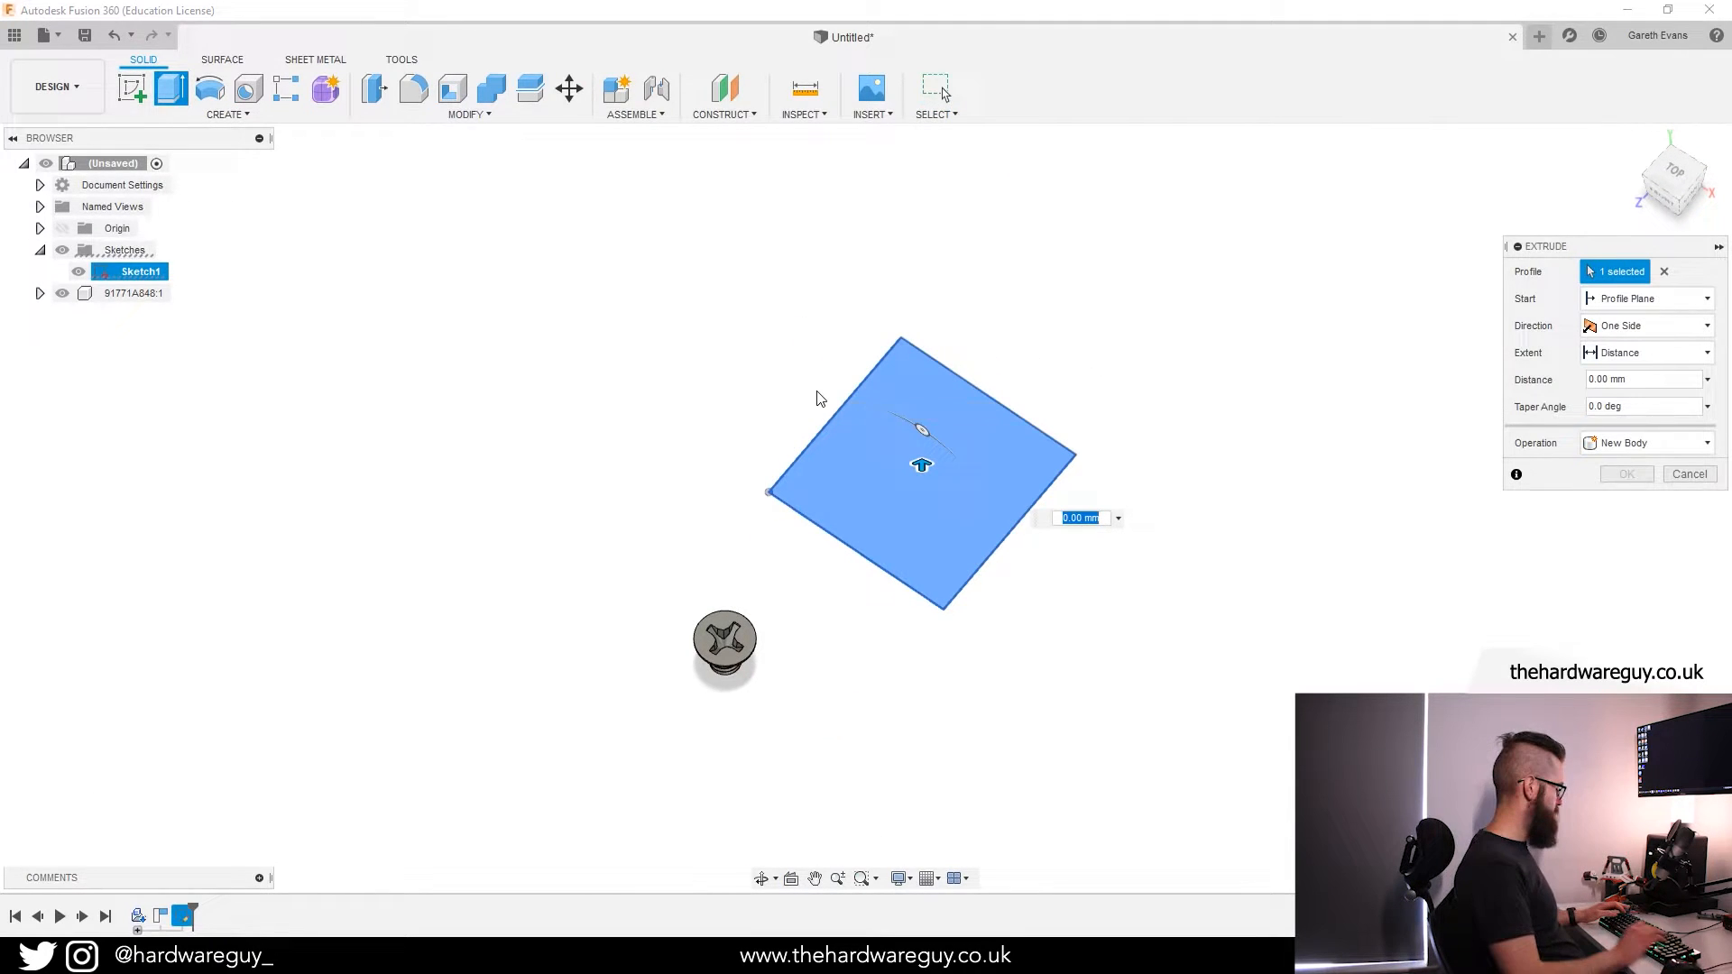
left_click(1626, 475)
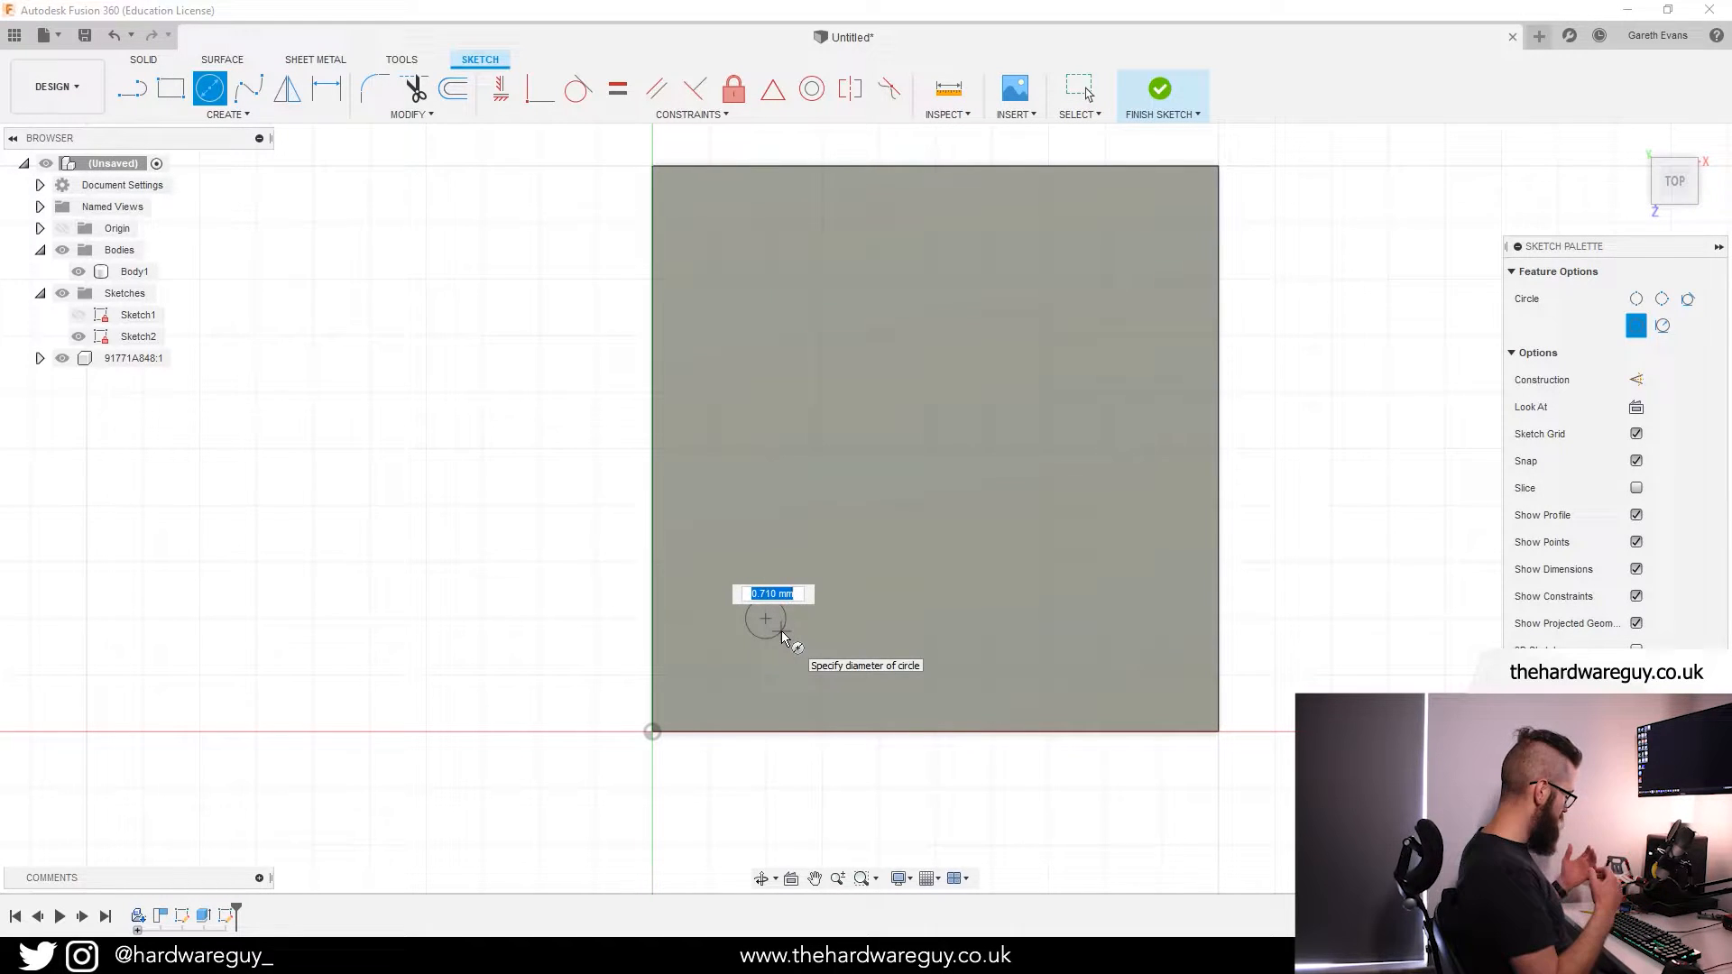
Draw a 1 mm circle and a larger concentric one, dimensioned 2 mm from both edges.
type("1")
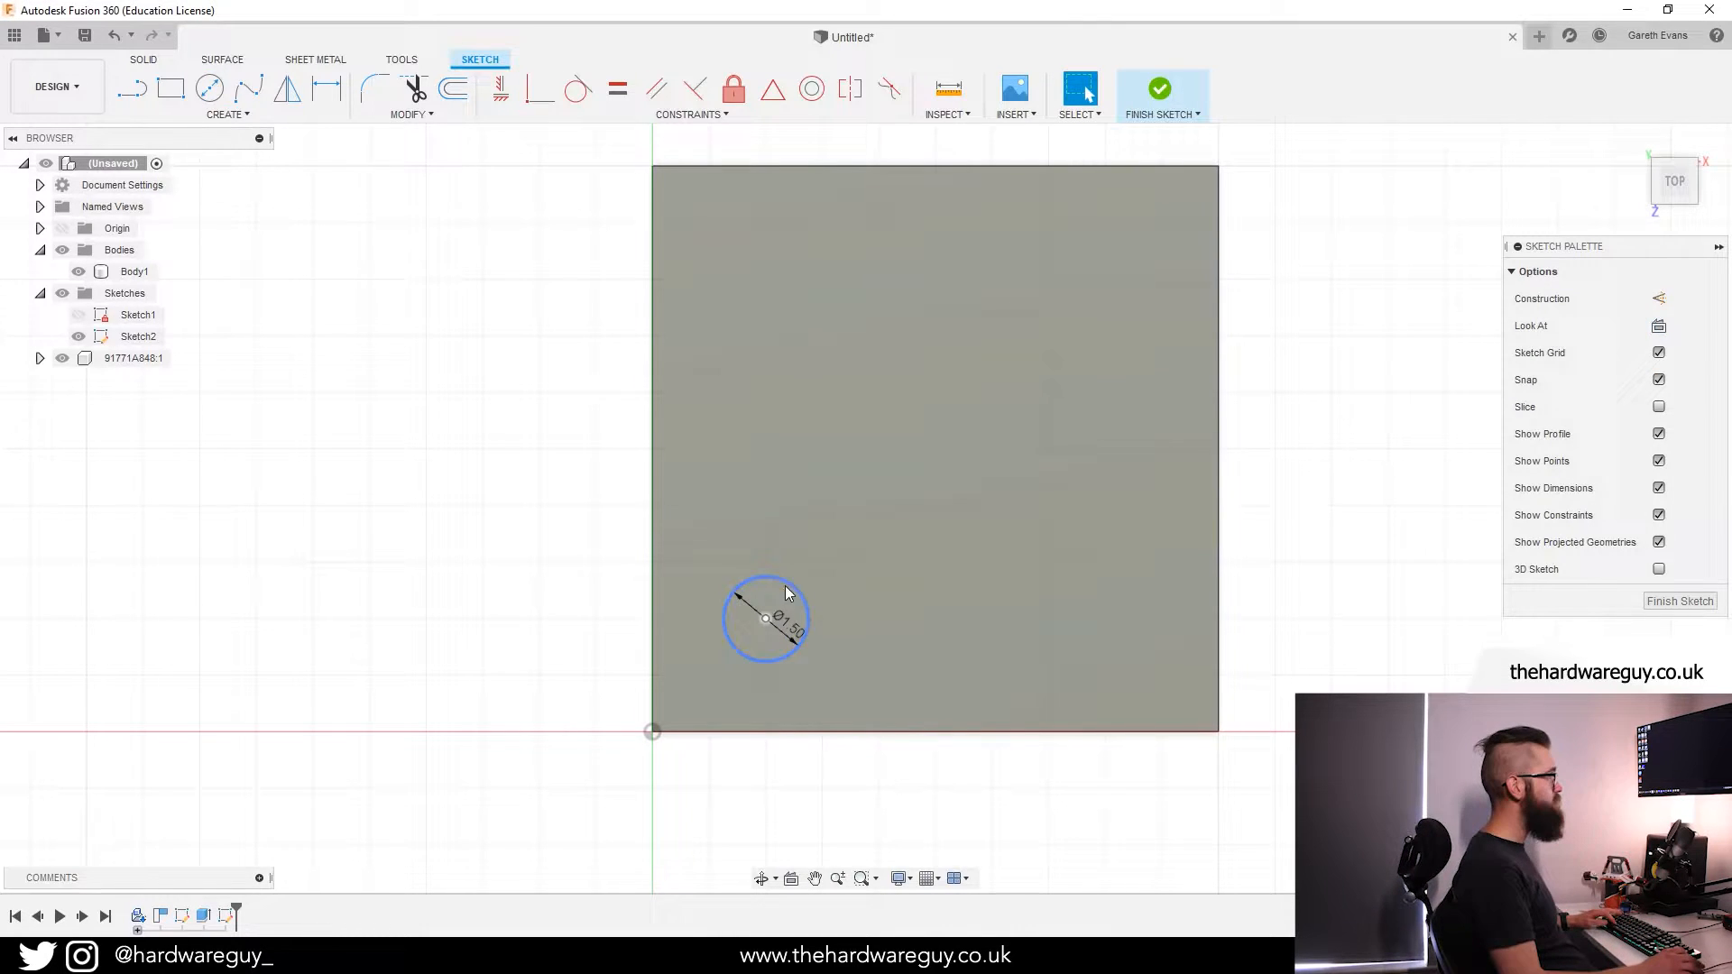
left_click(209, 88)
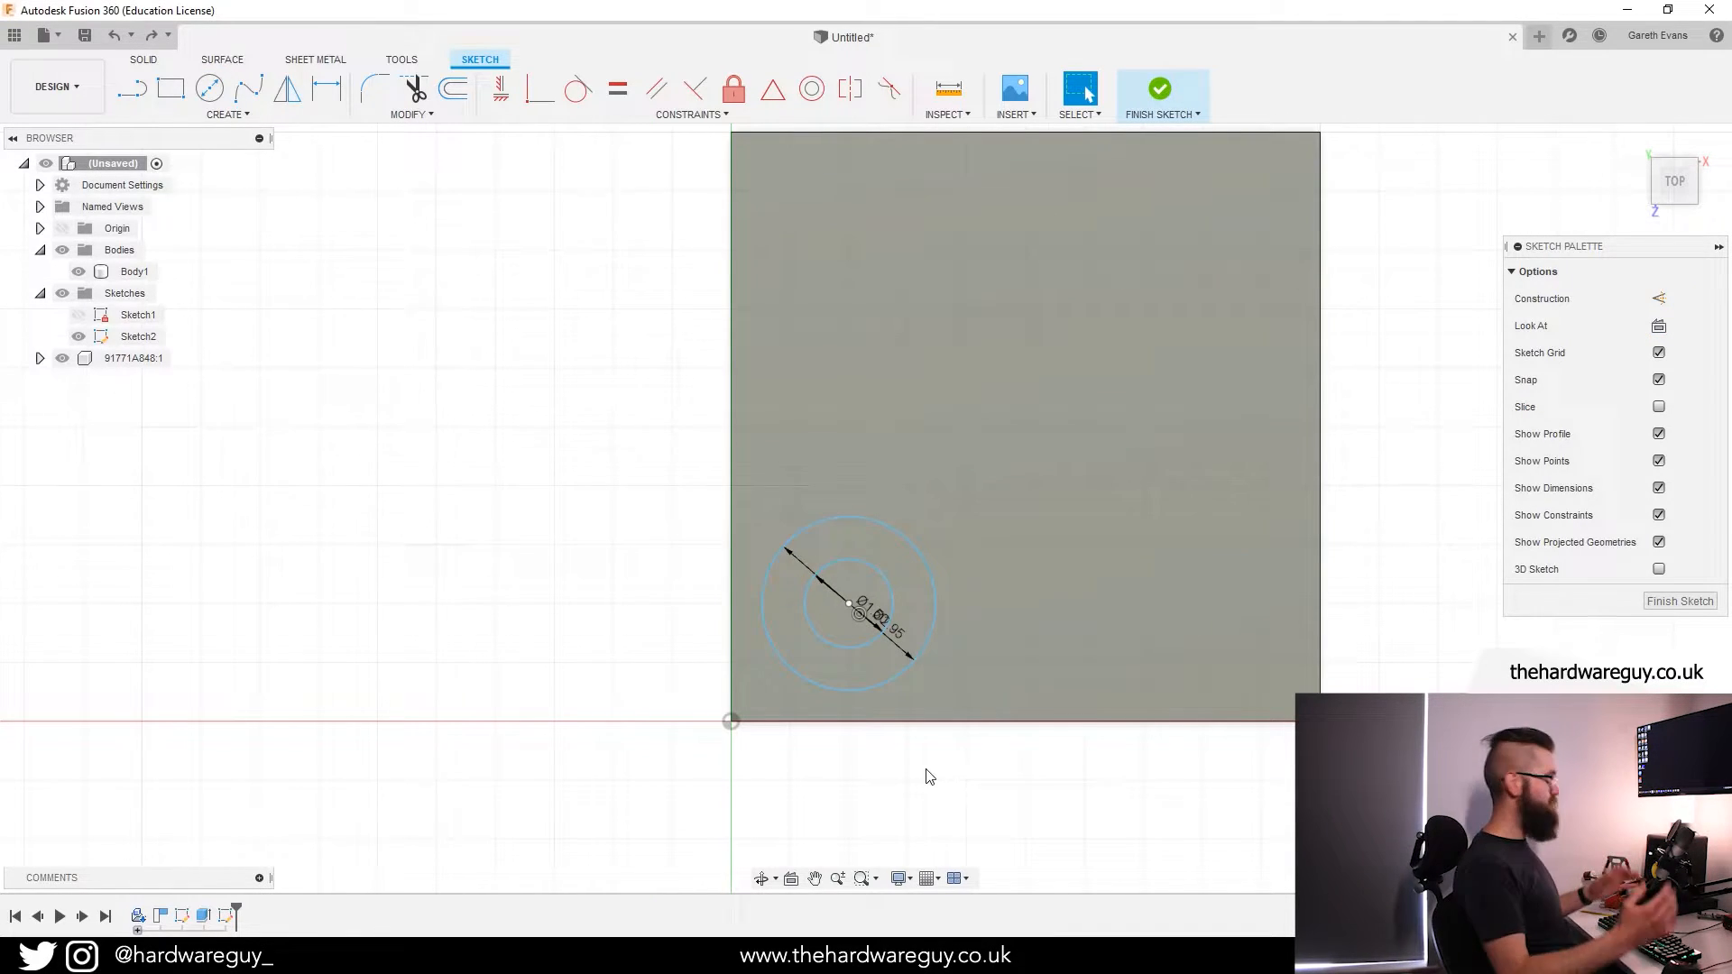
left_click(848, 602)
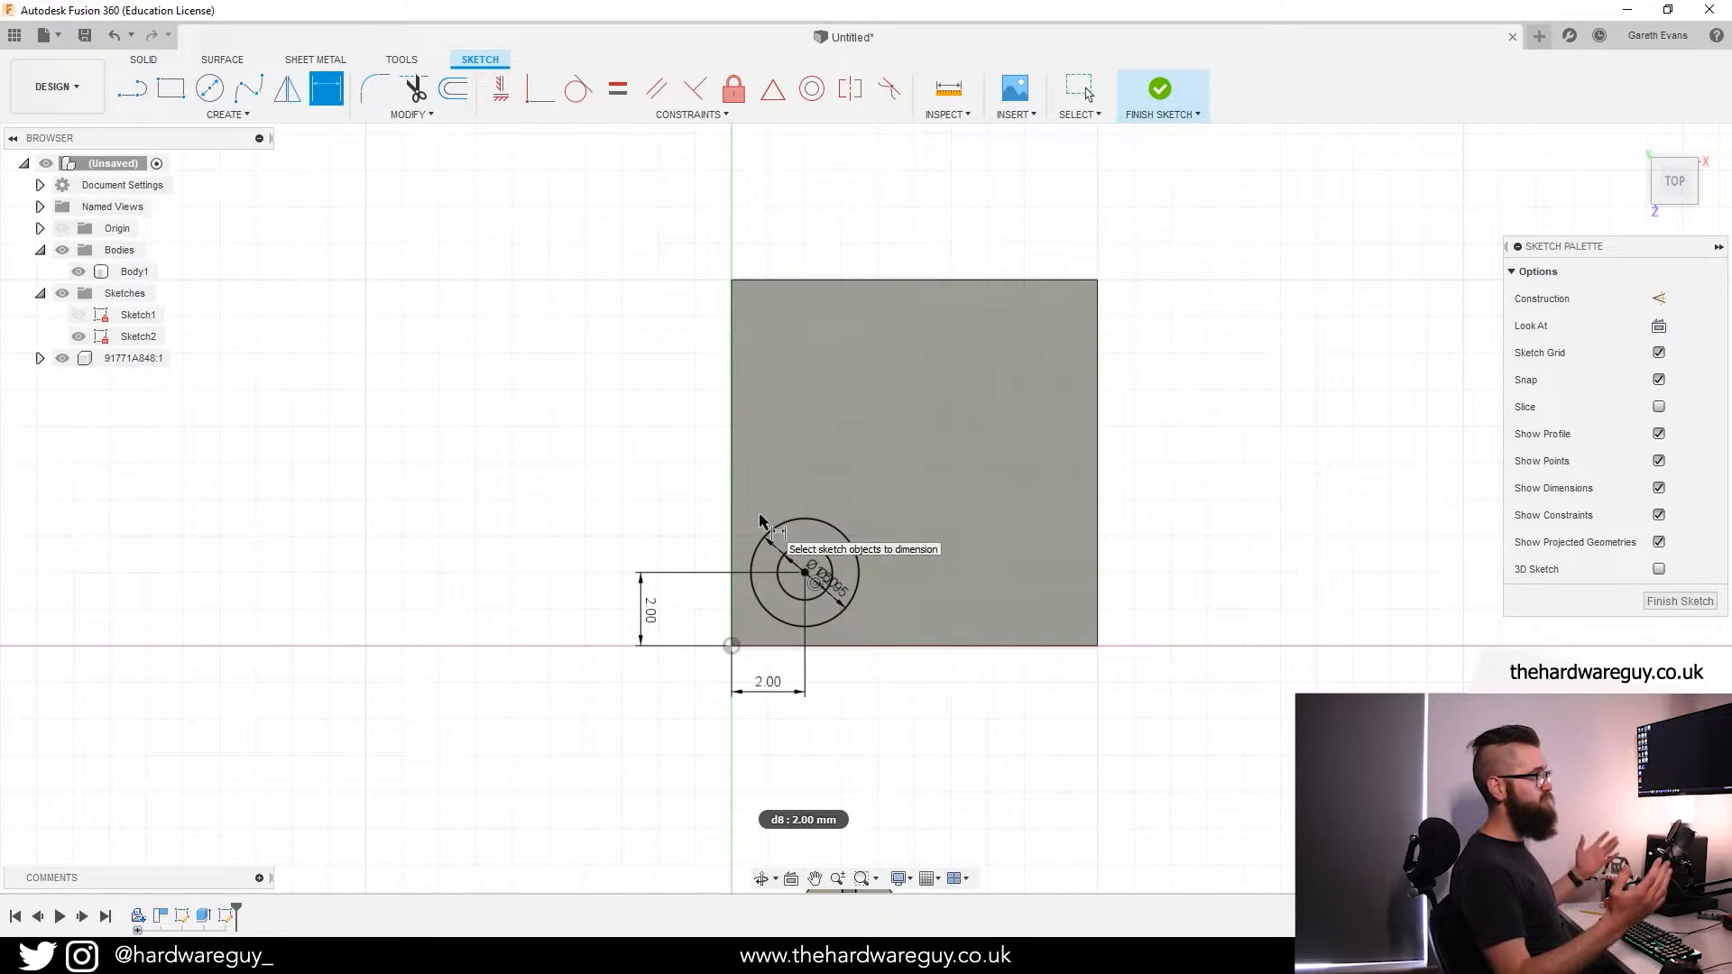
mouse_move(1155, 646)
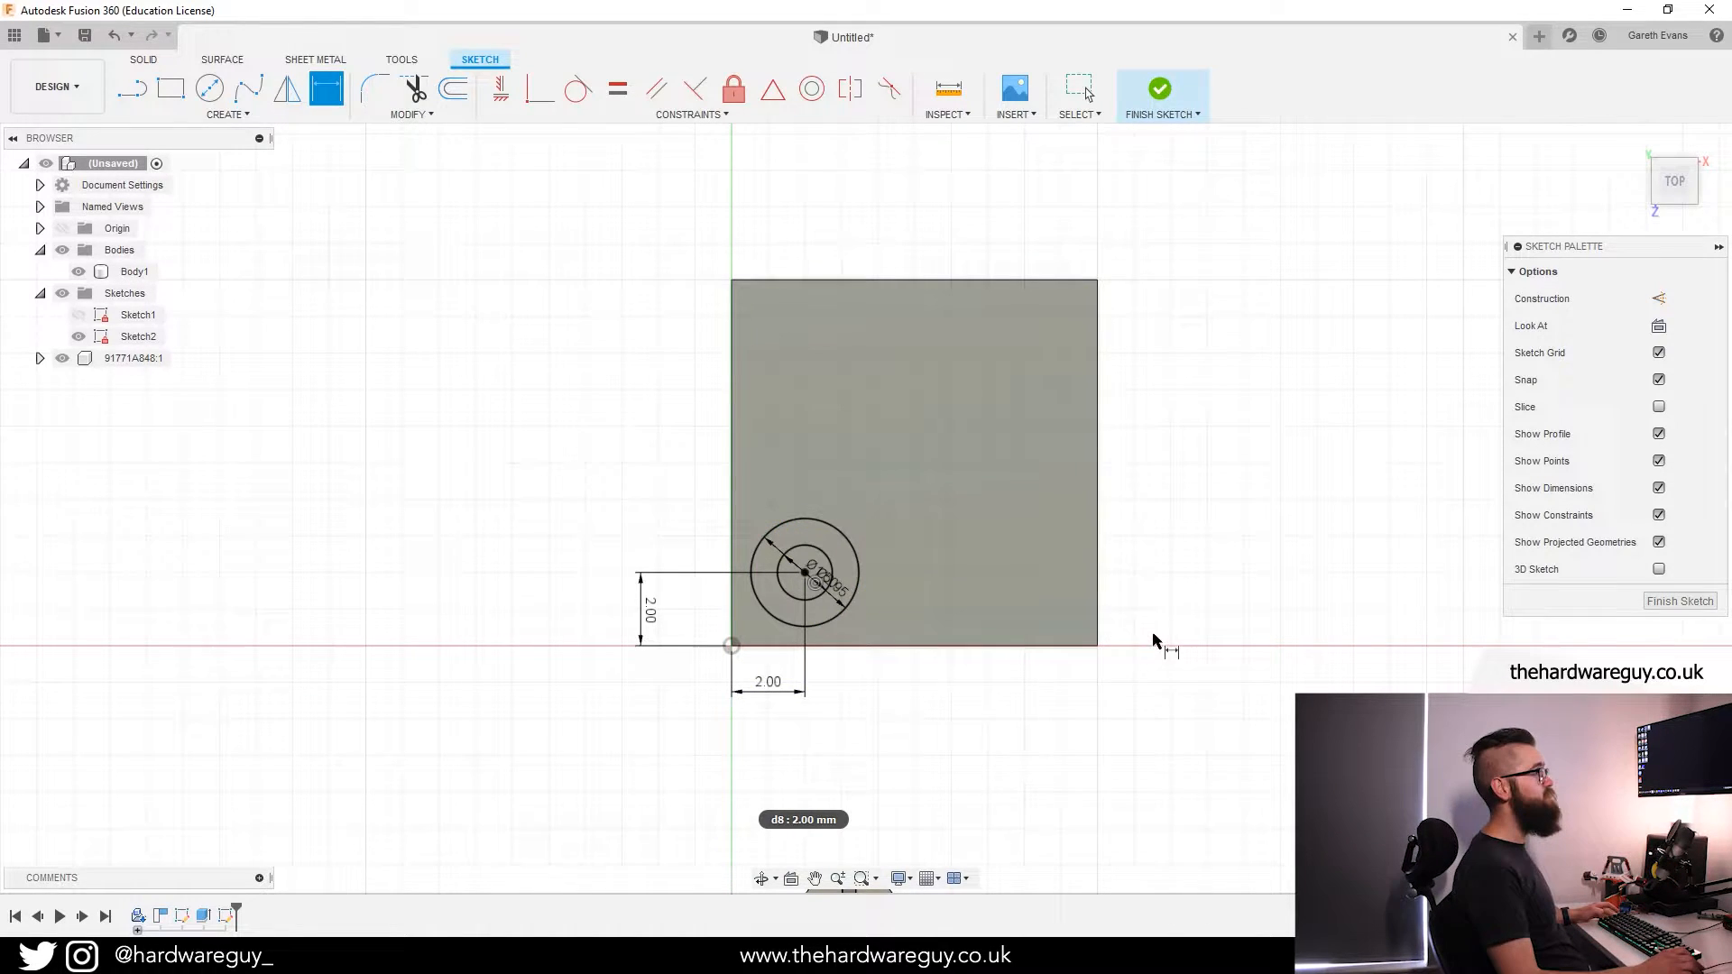
left_click(1159, 89)
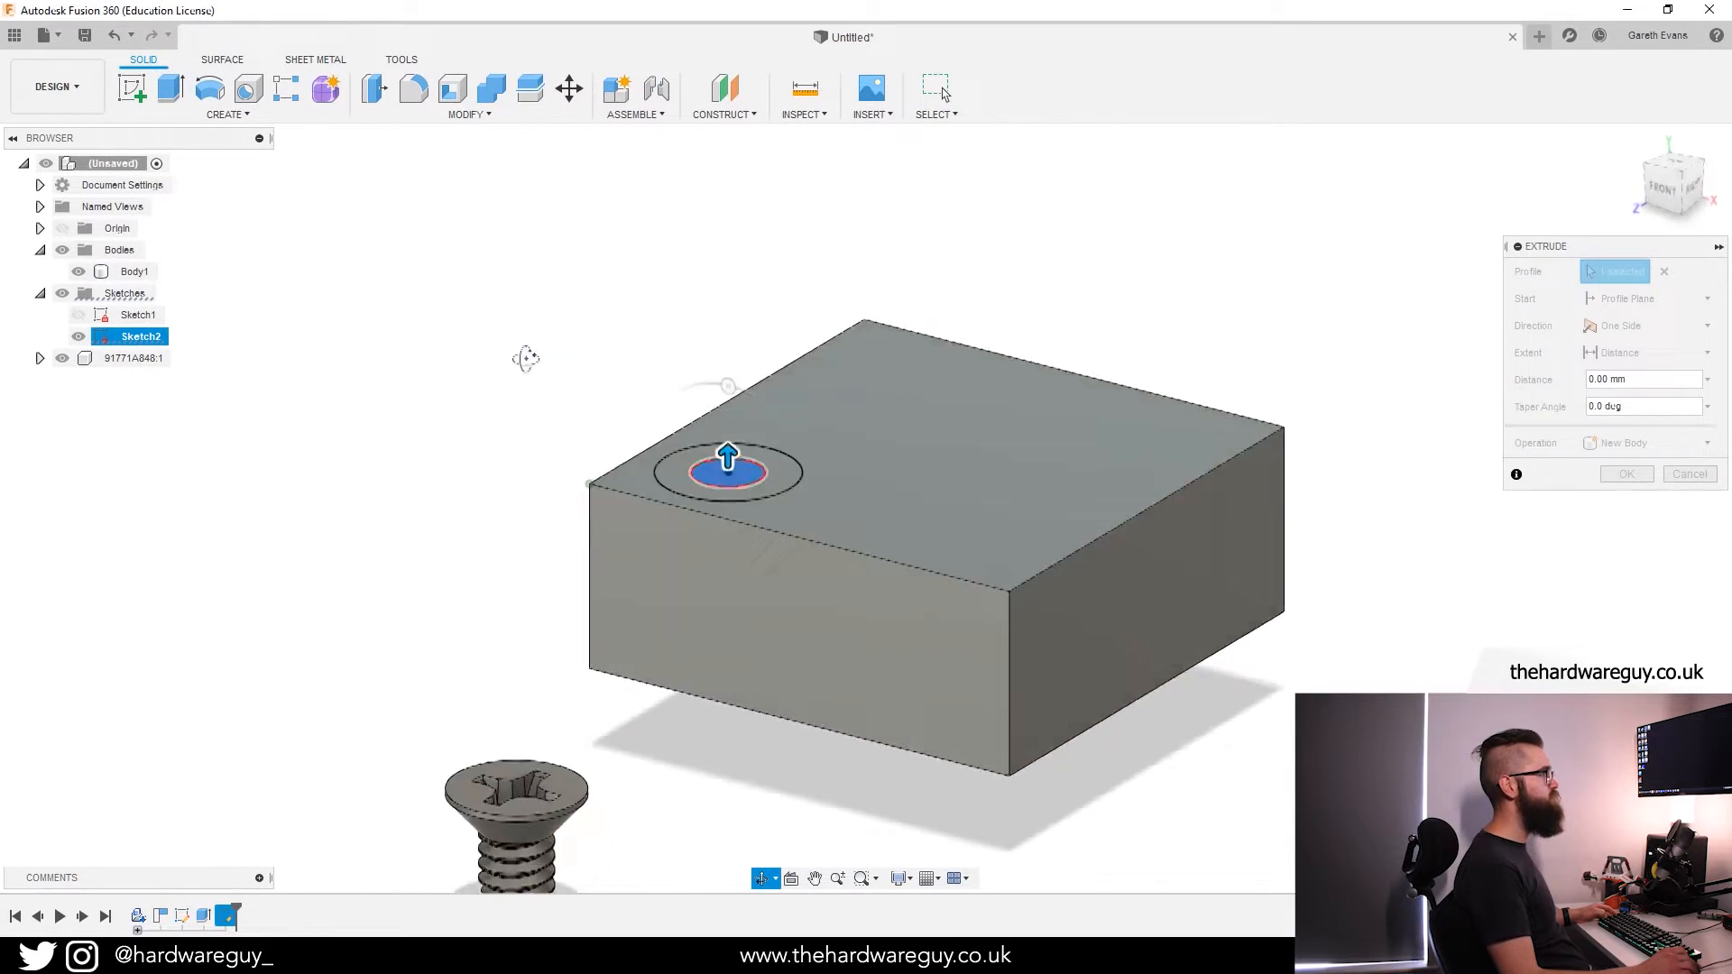
Cut the inner circle profile to the bottom face as a through hole.
left_click(1646, 352)
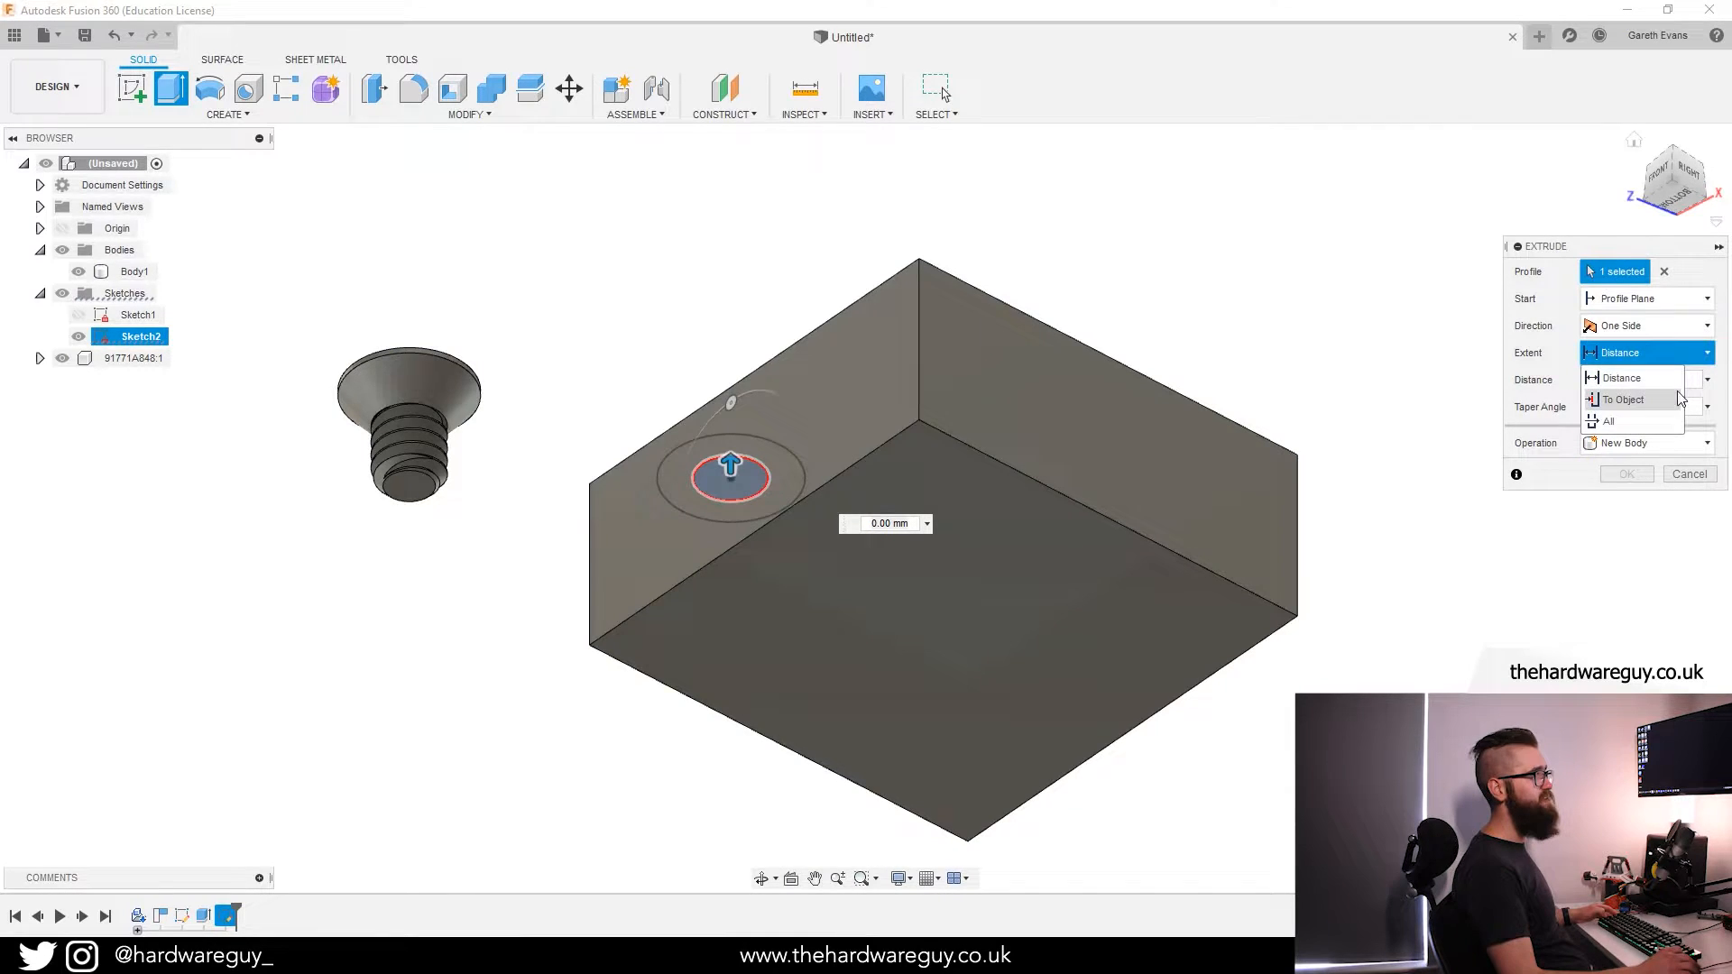
left_click(1624, 398)
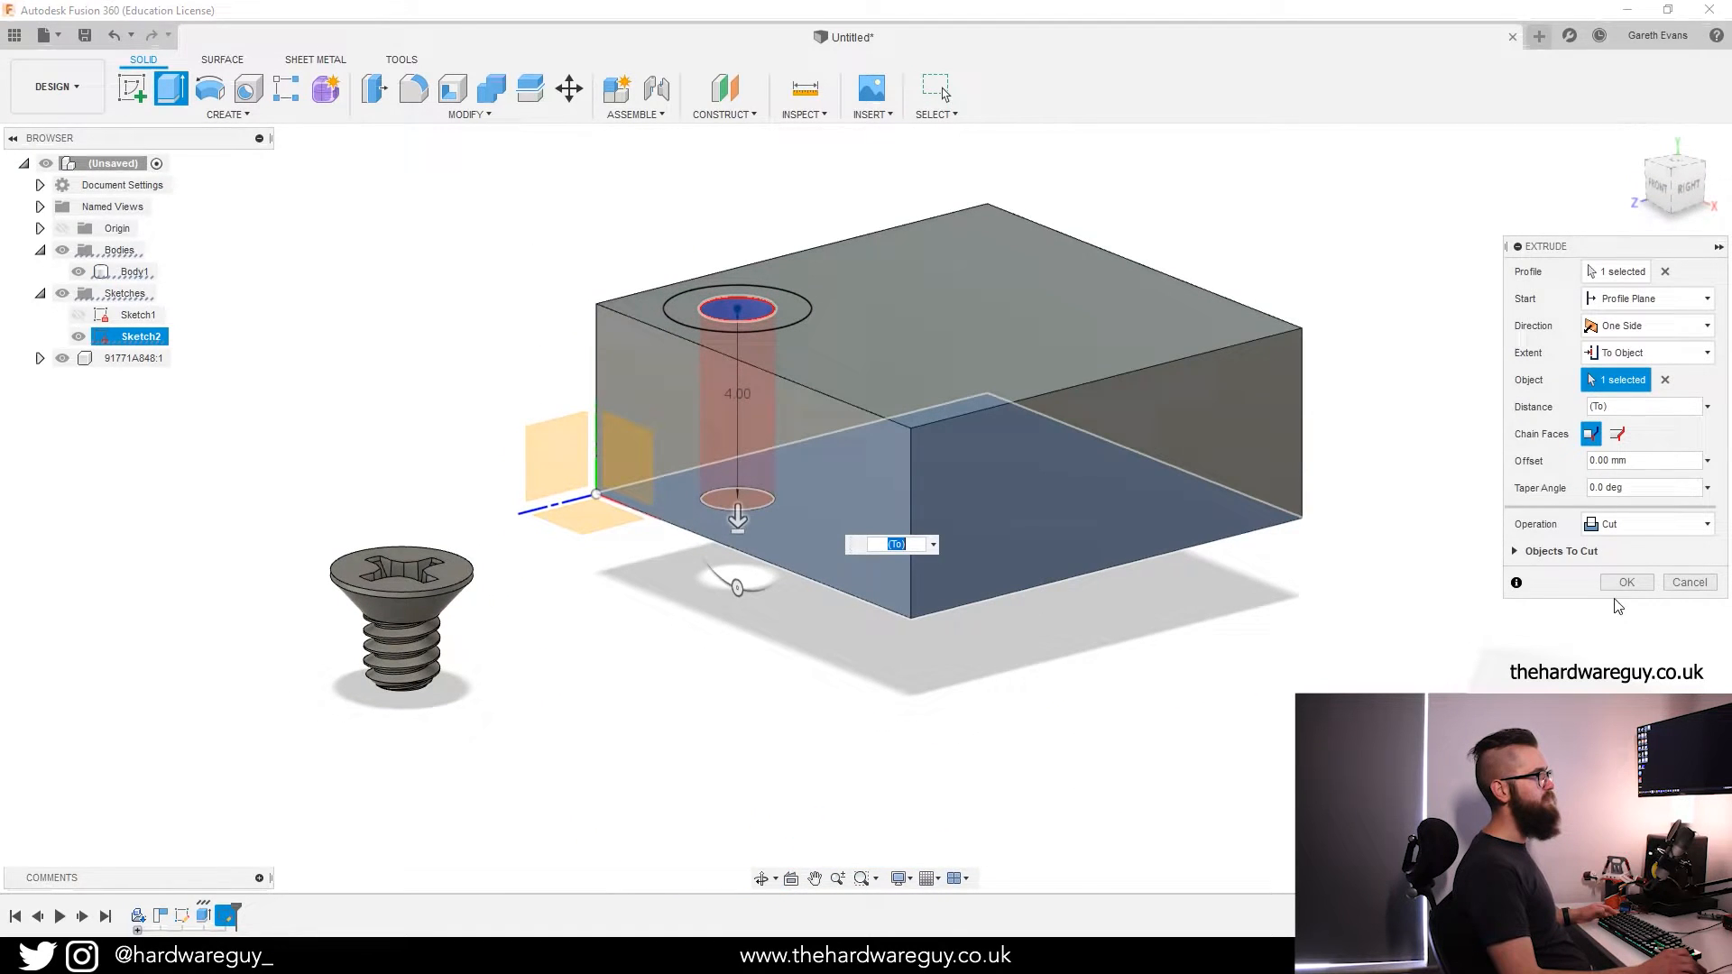
left_click(1626, 583)
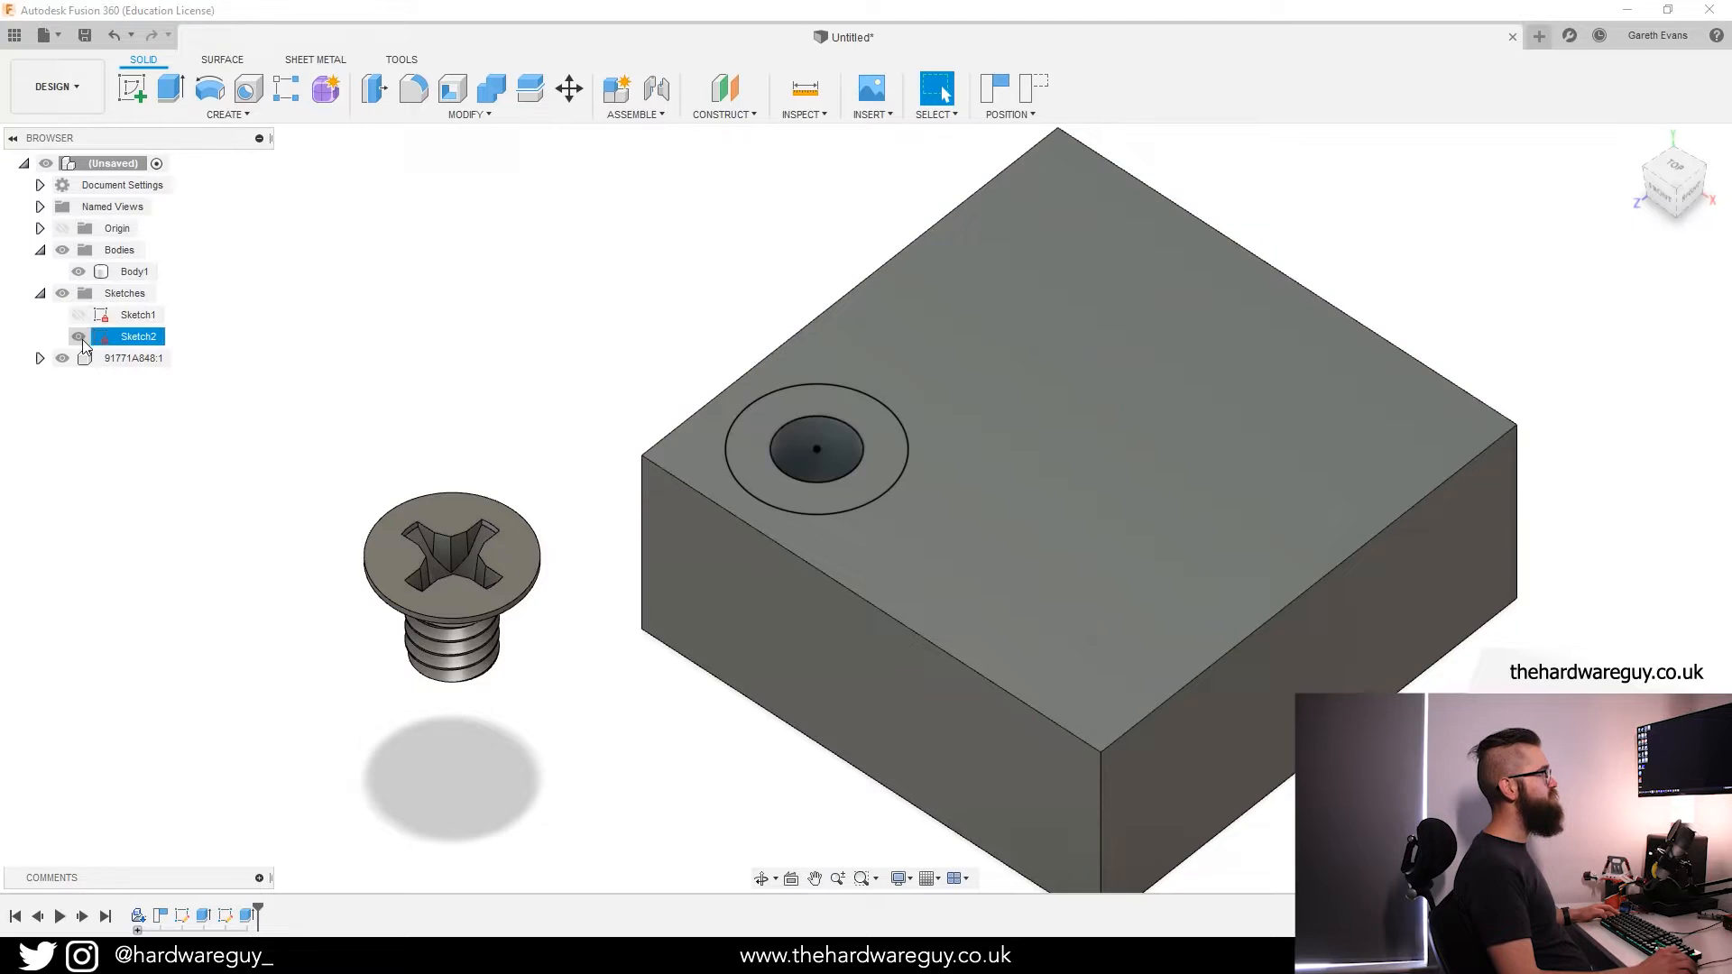
Cut the ring profile between the circles 0.1 mm into the top face.
left_click(78, 336)
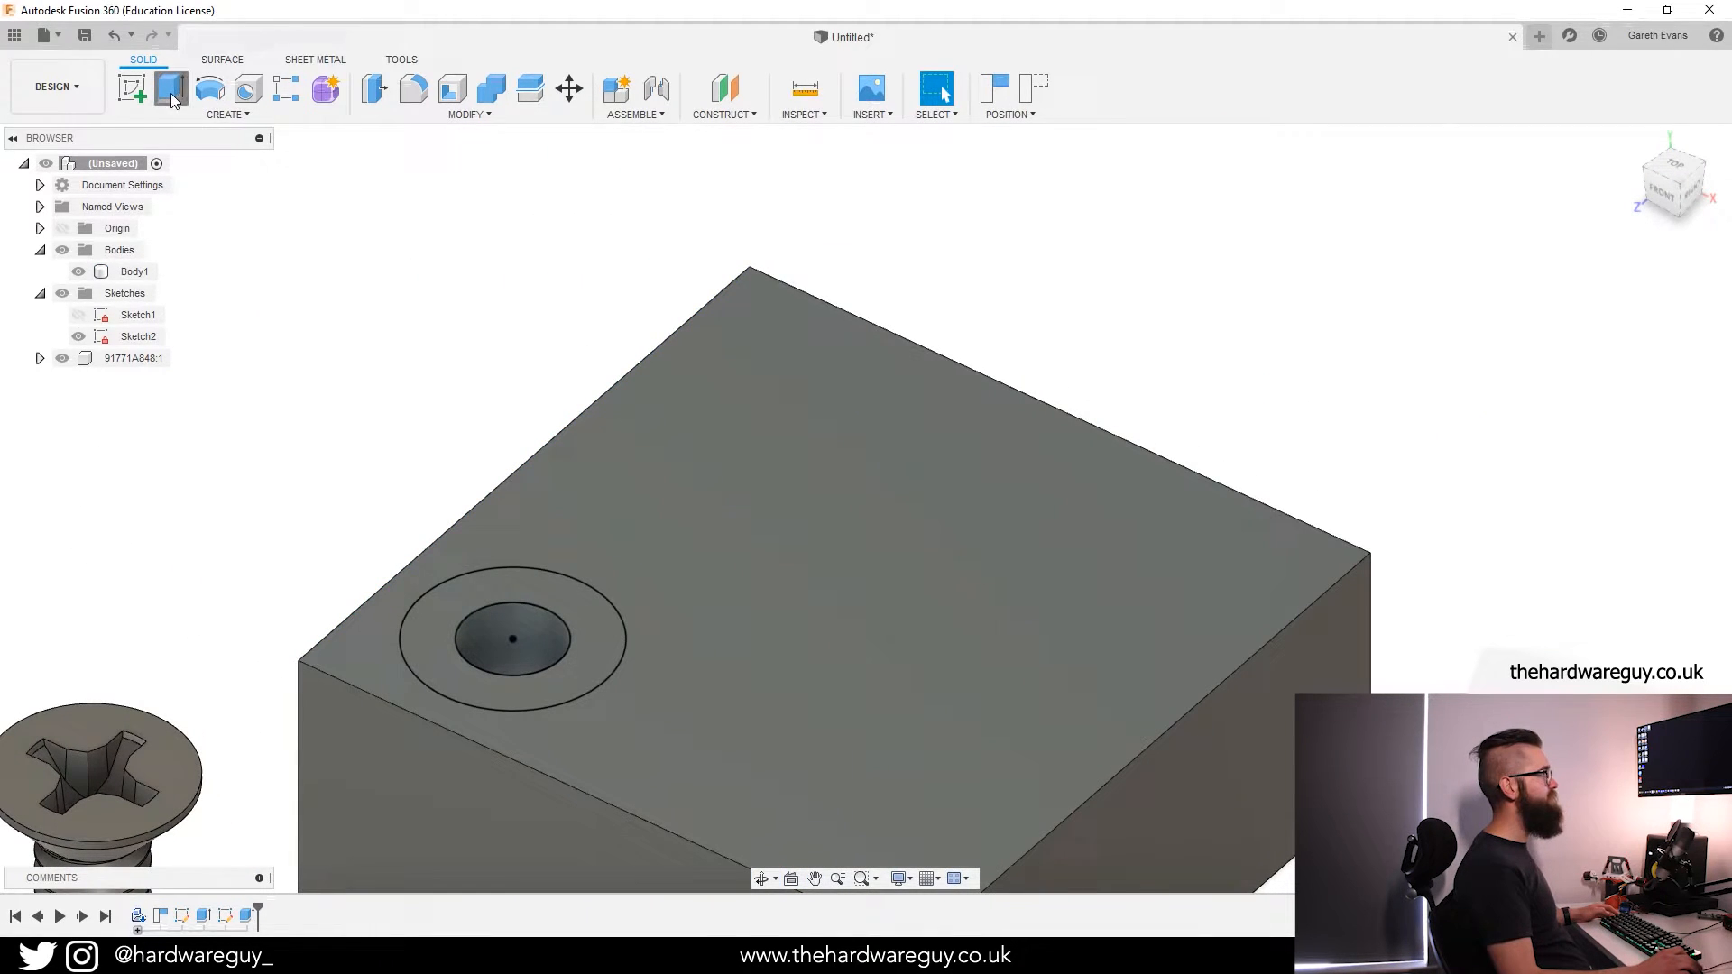
left_click(170, 90)
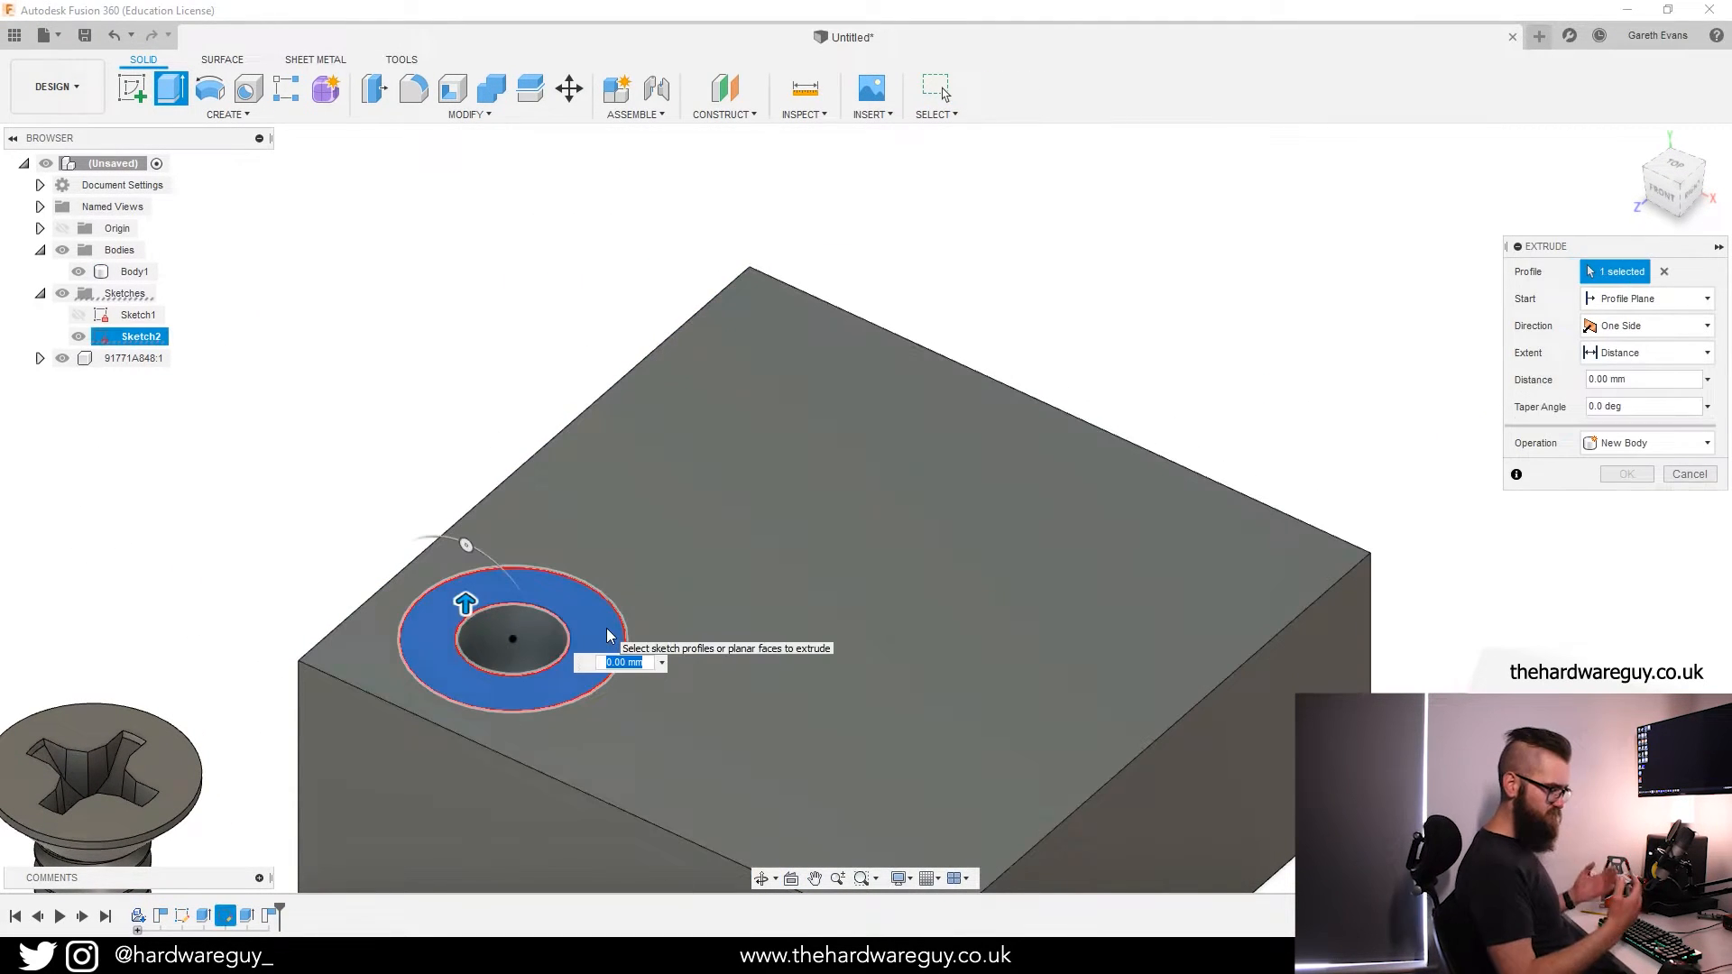
type("0.1")
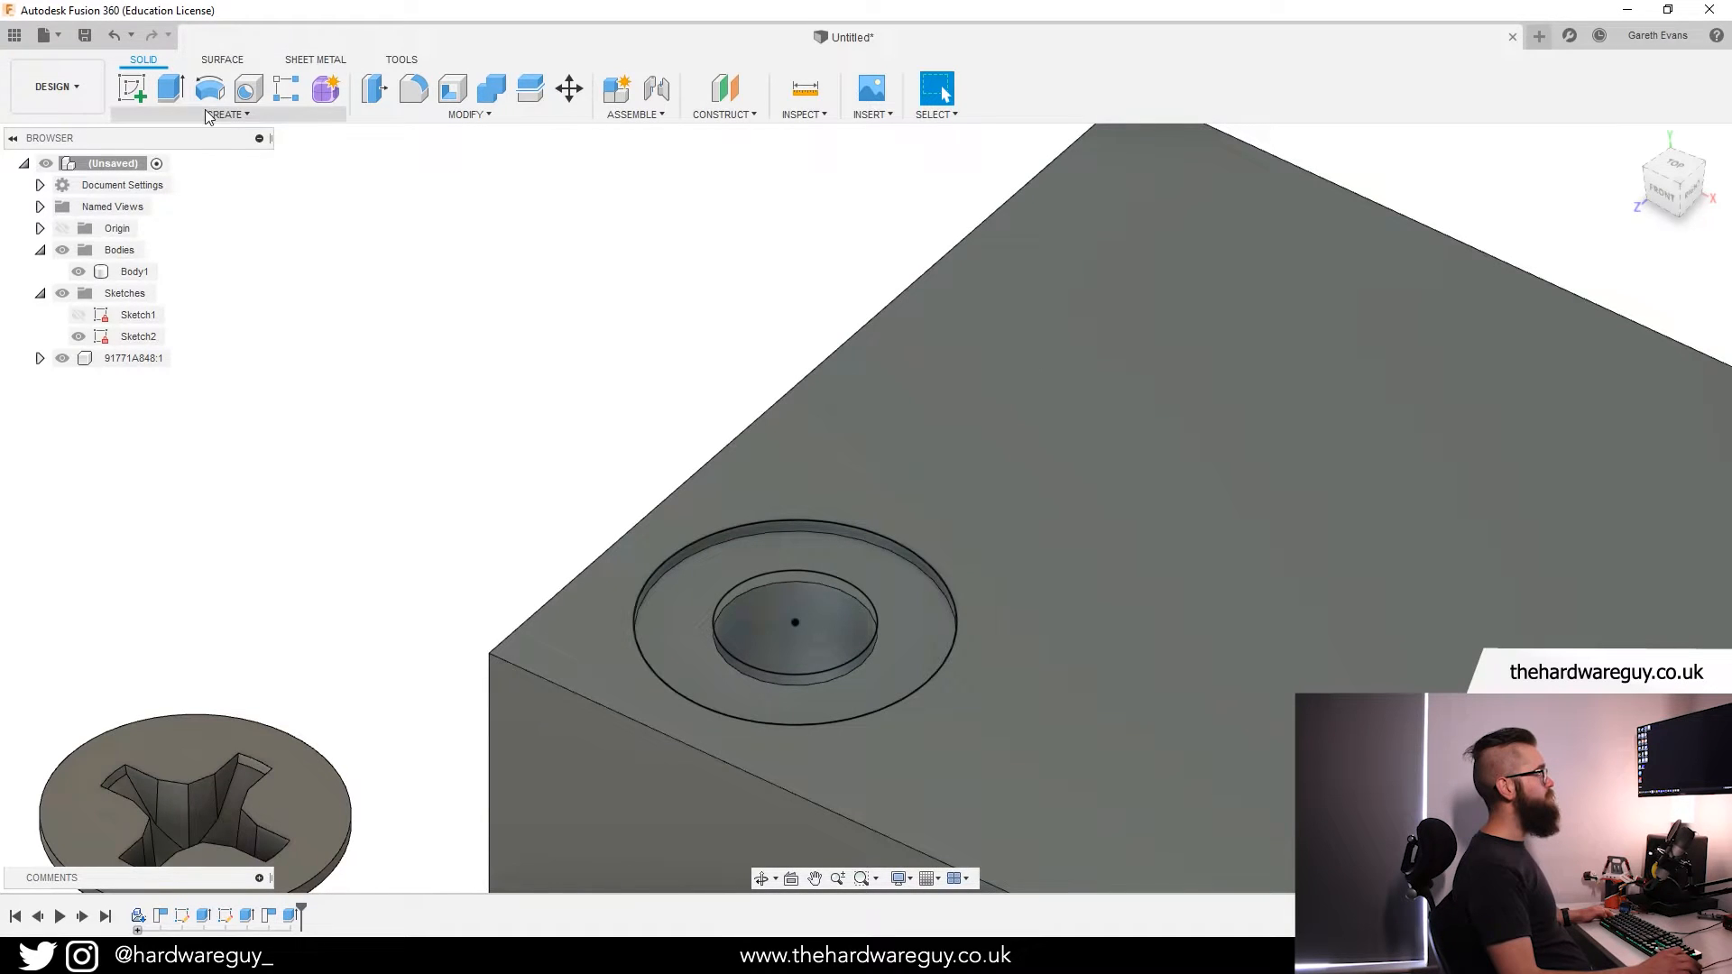
Cut both circle profiles deeper, starting from the recessed face around the hole.
left_click(169, 91)
type("-0.89 mm - 0.13 mm")
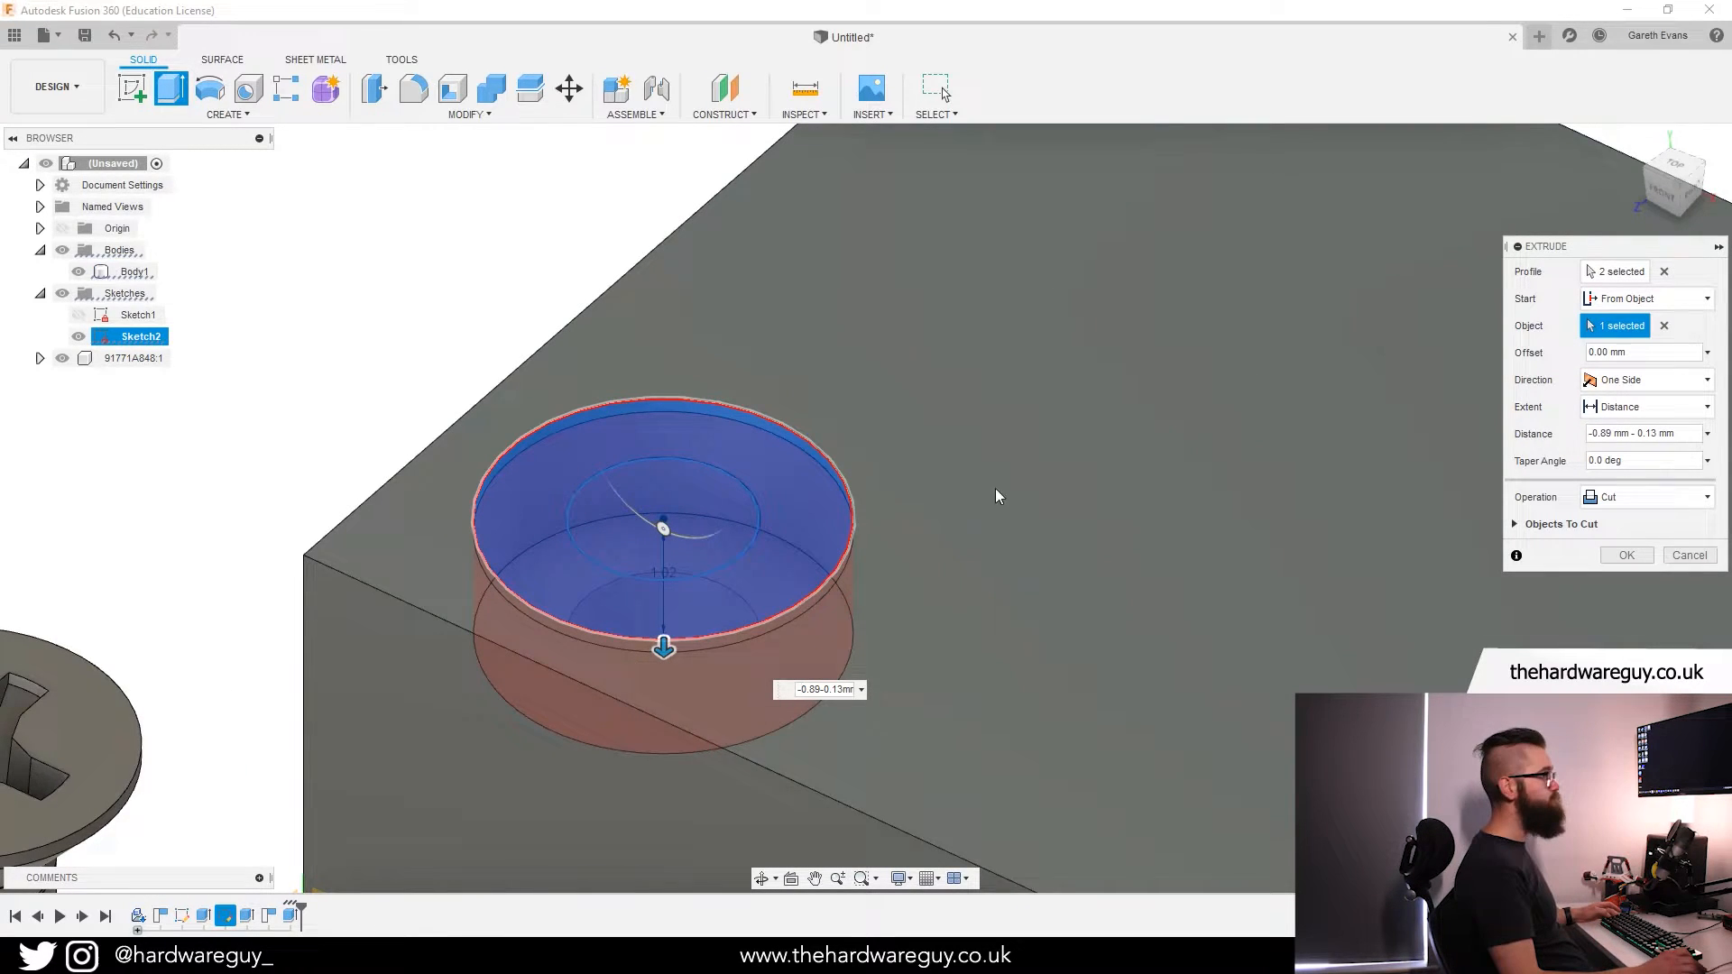
left_click(1626, 554)
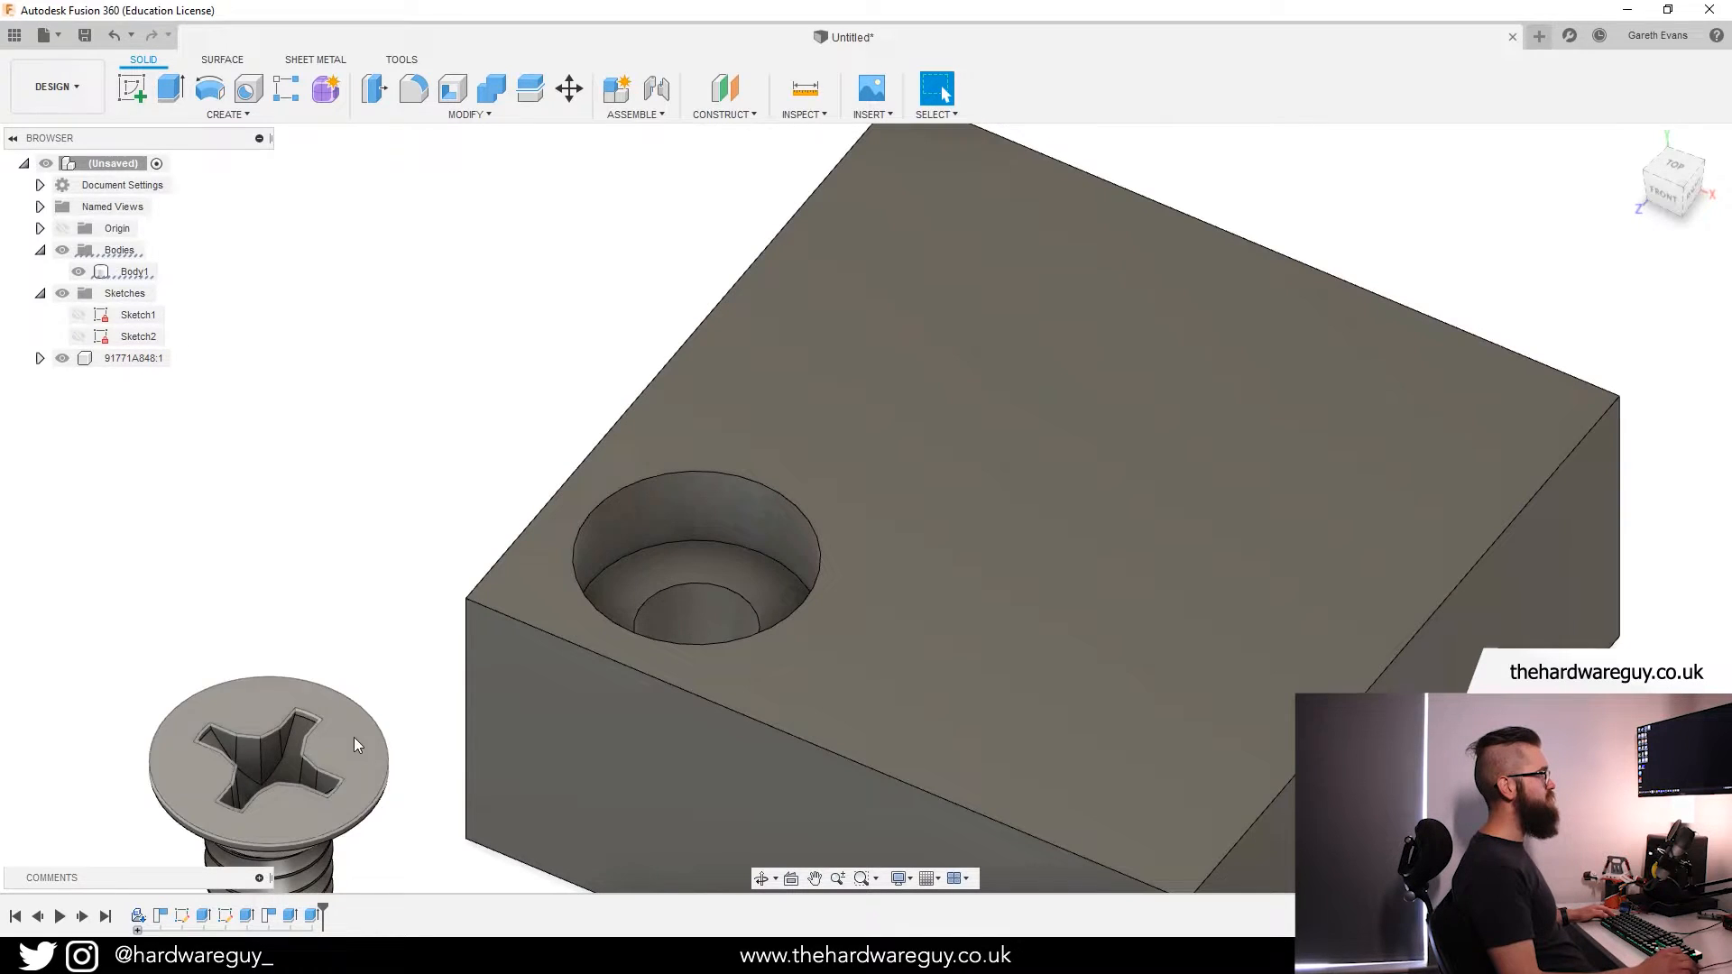
Edit the cut feature to a -35.5 degree taper angle, forming a countersink.
left_click(312, 917)
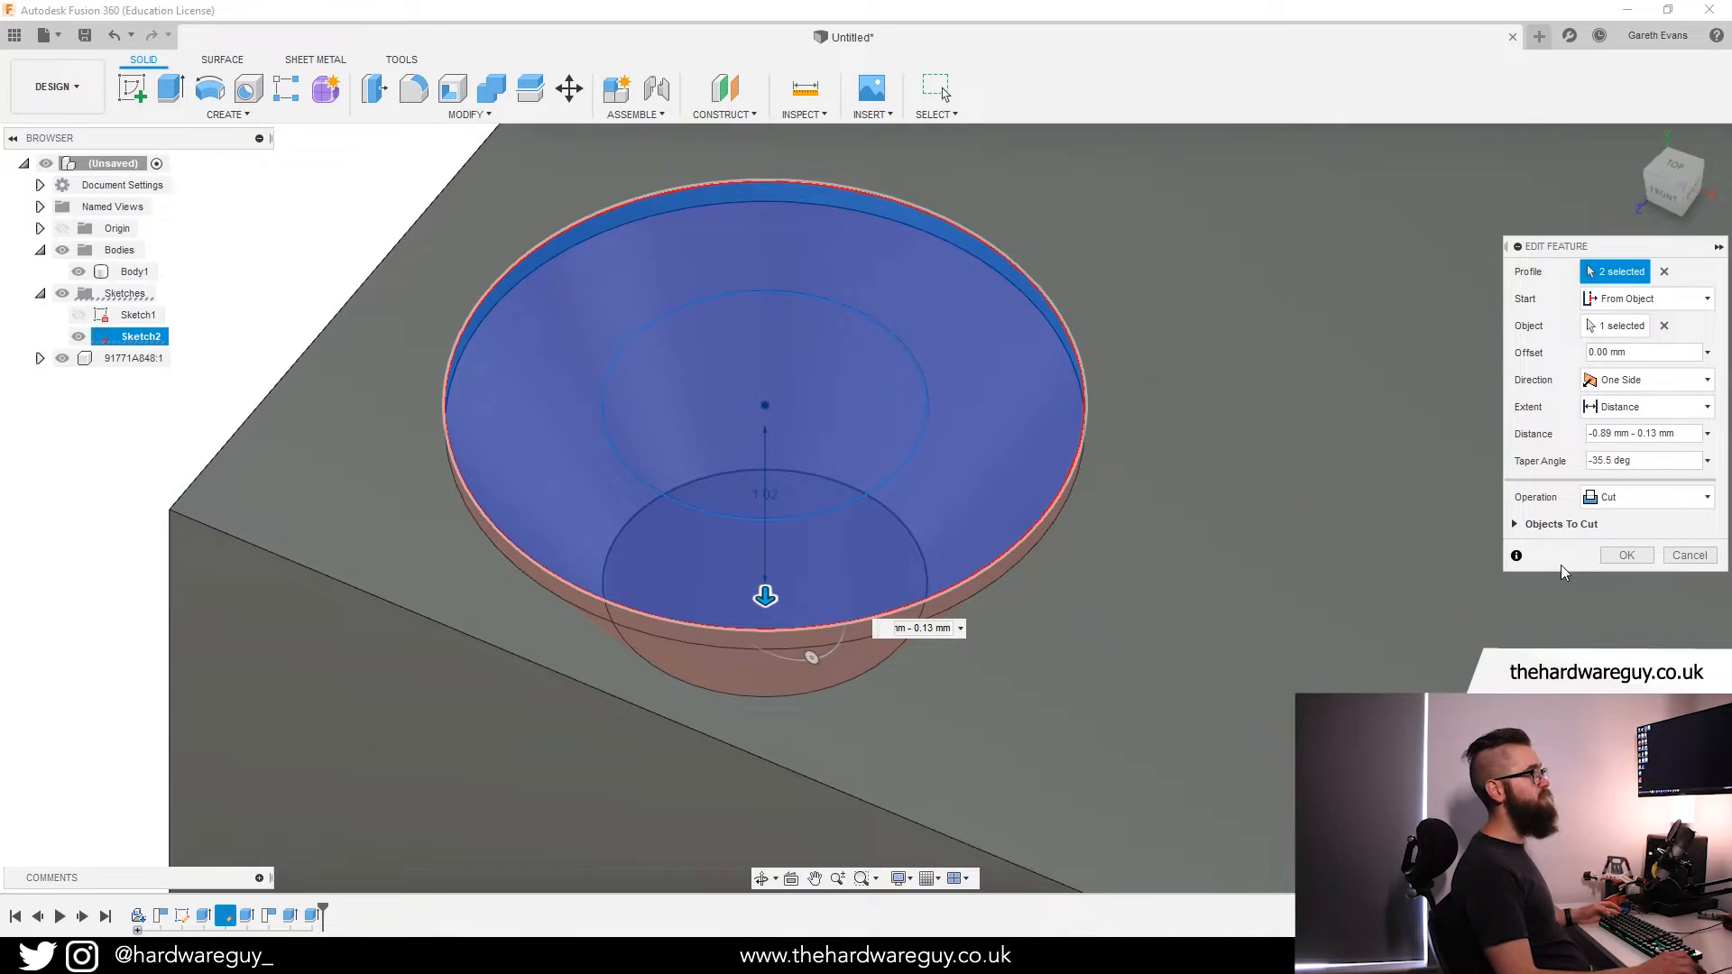
left_click(1626, 554)
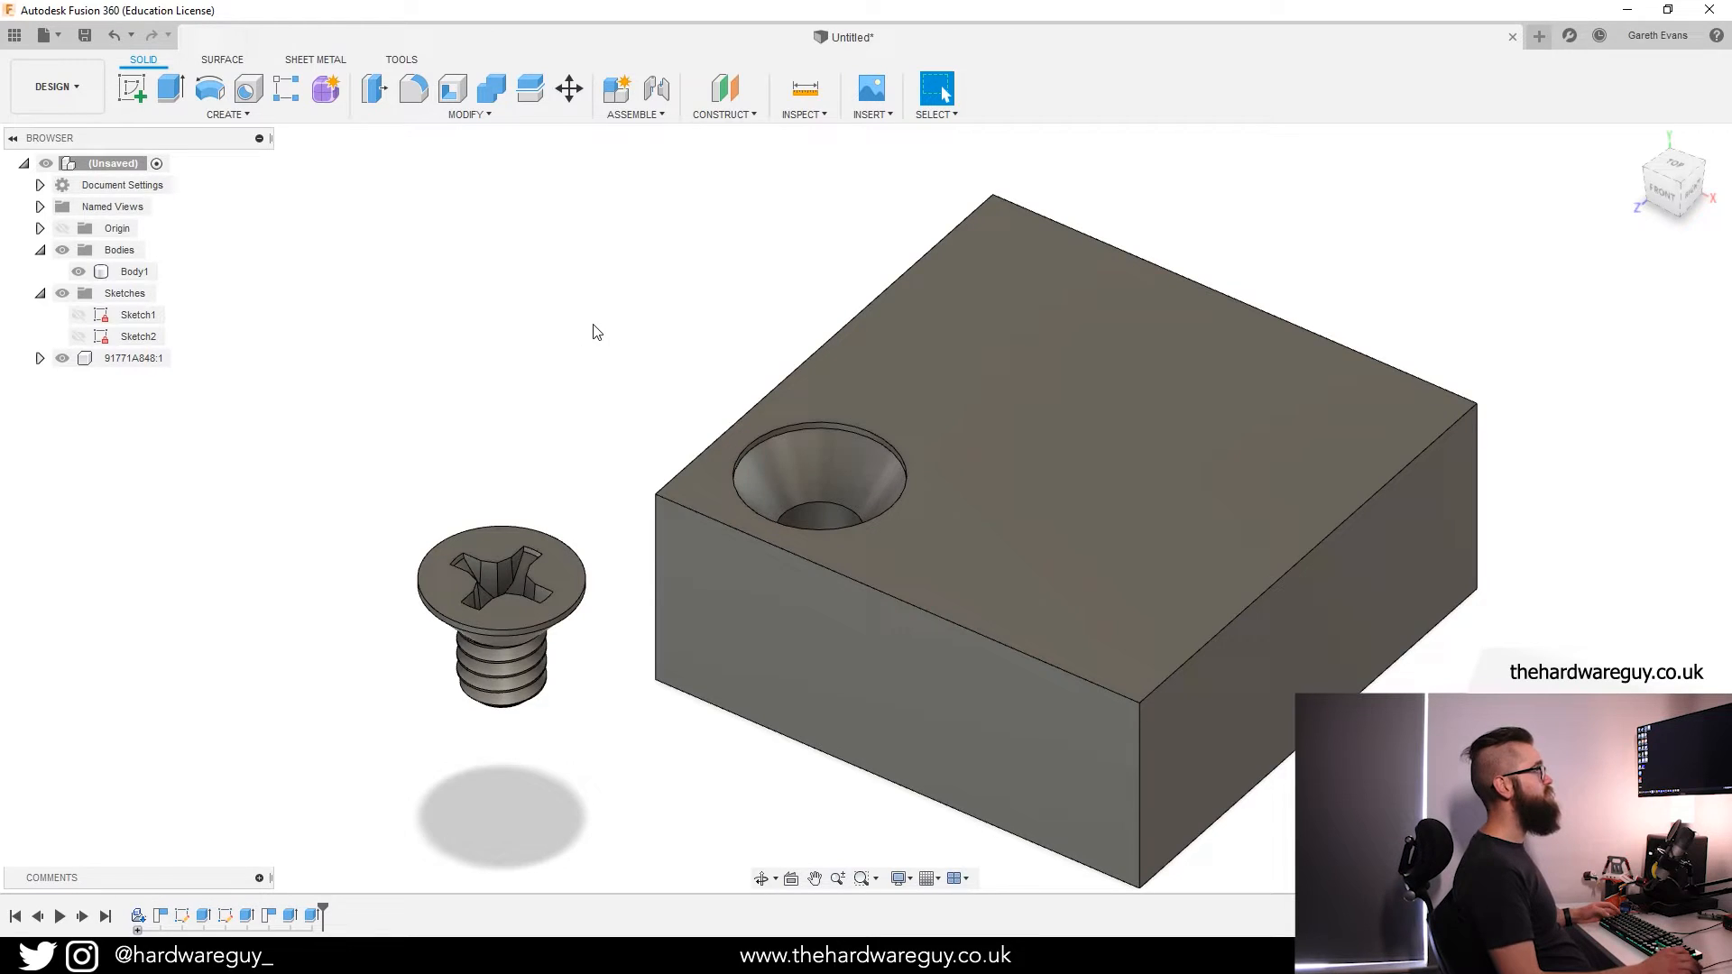
Create a component from Body1 and rename it to box.
left_click(136, 273)
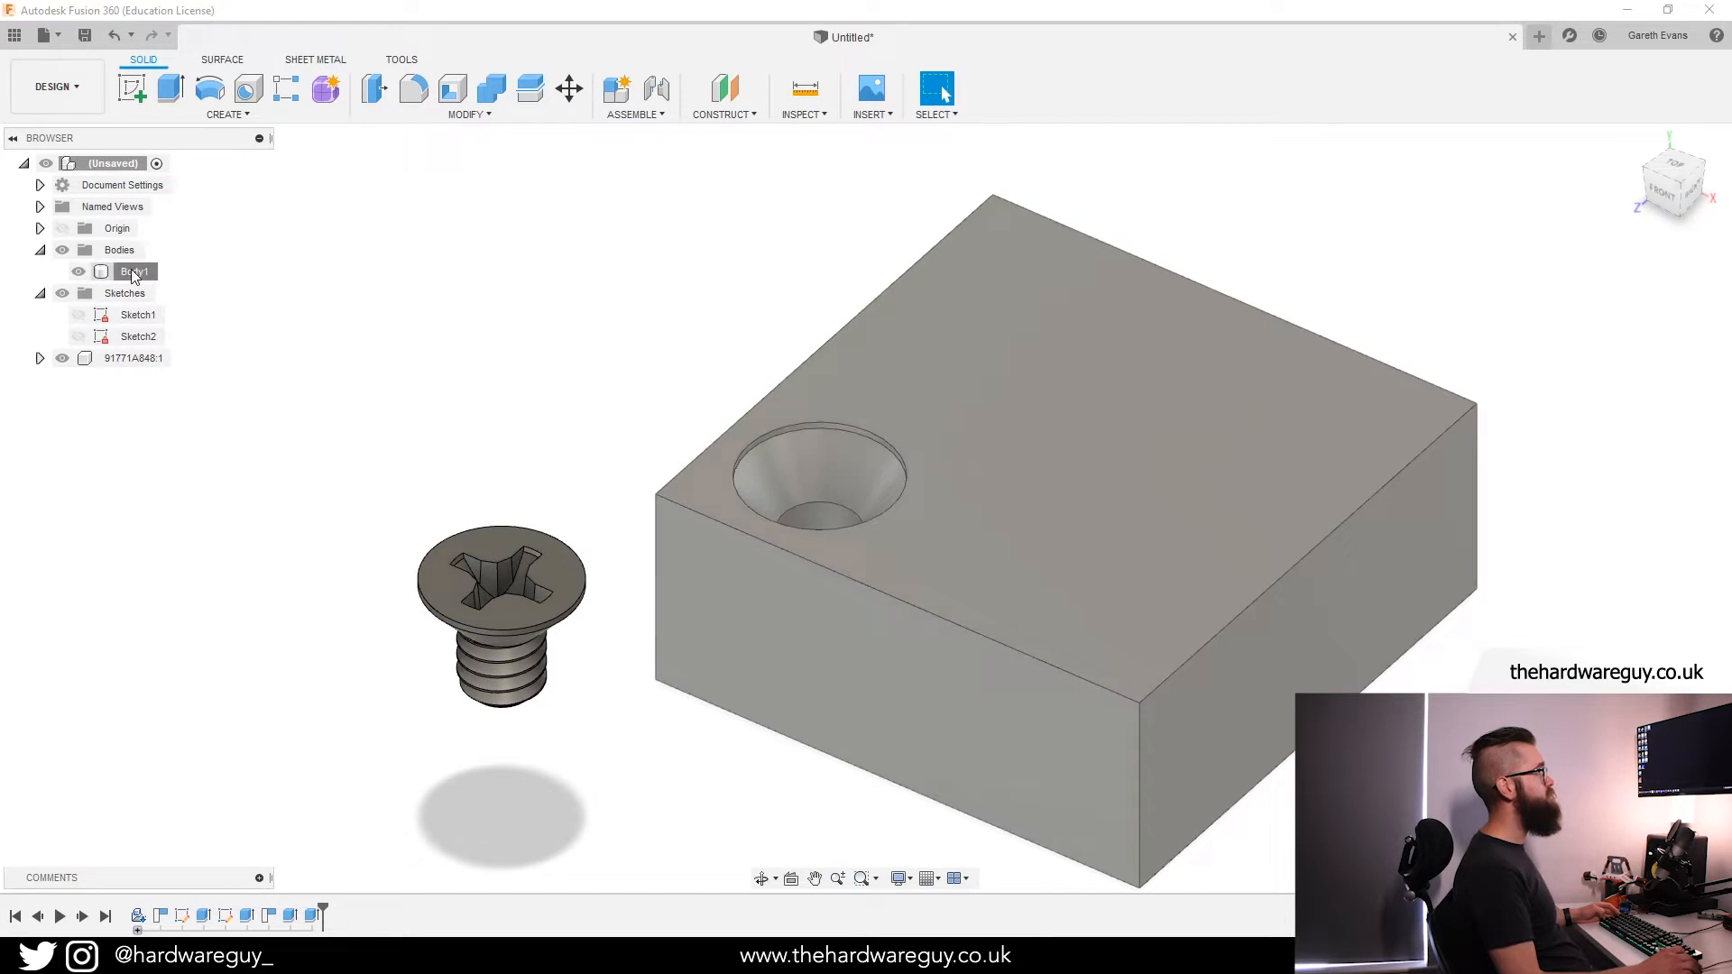
right_click(132, 272)
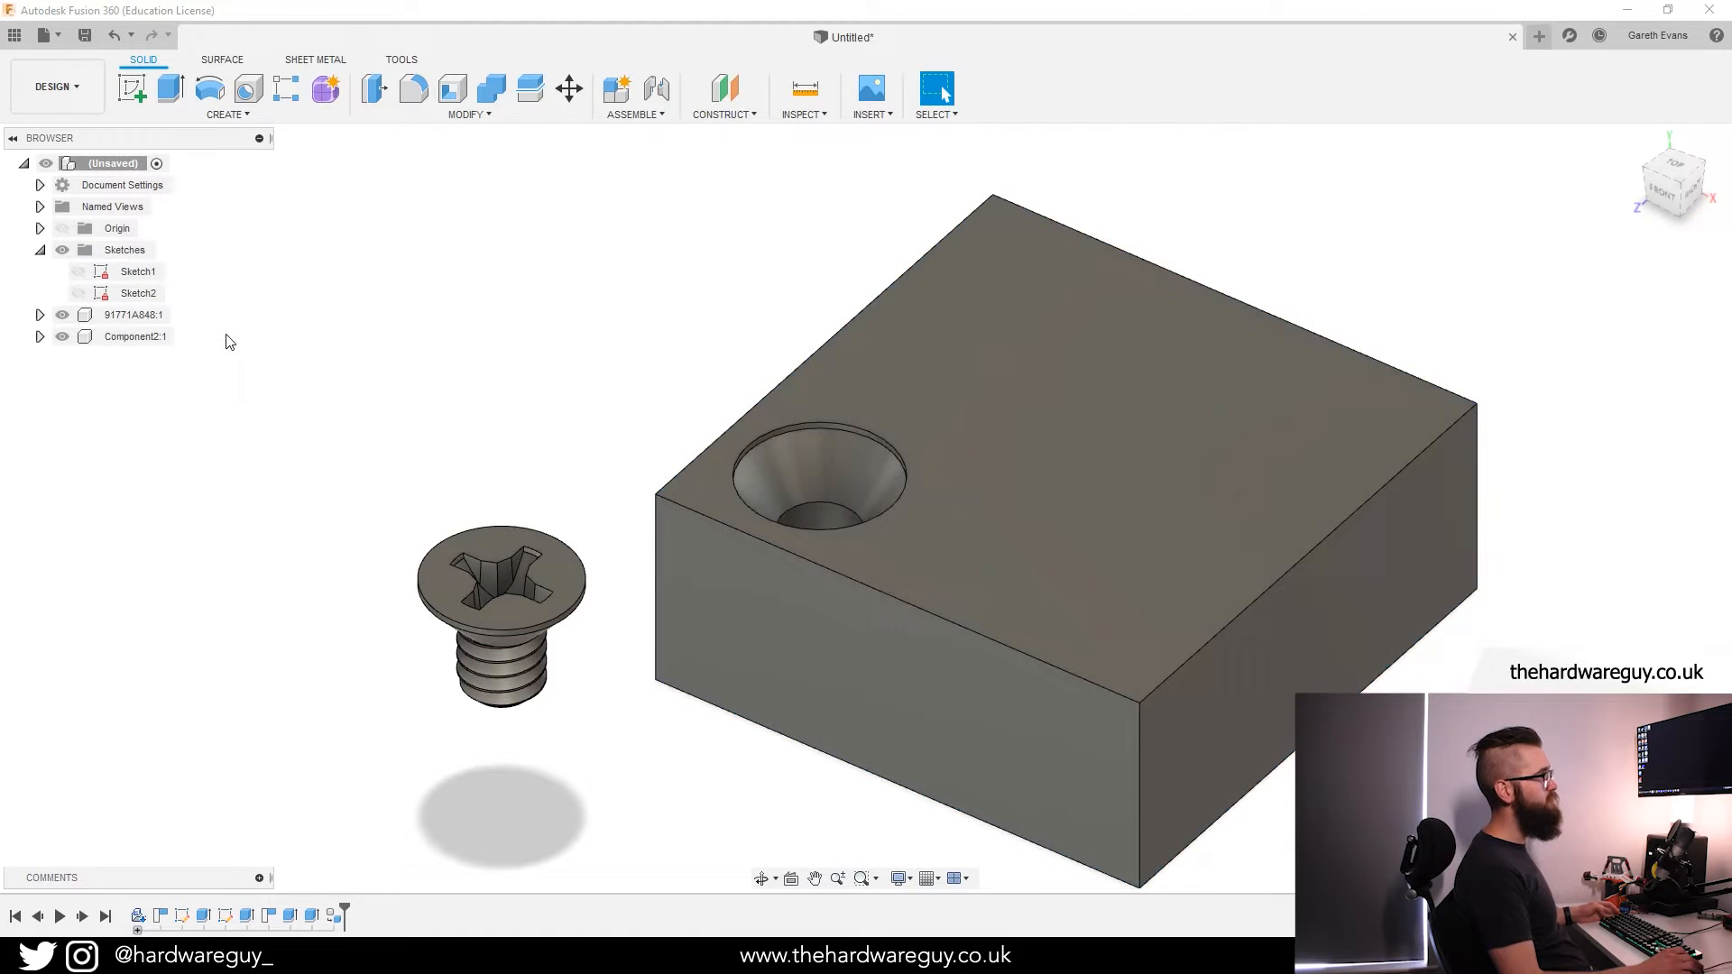
left_click(135, 336)
type("box")
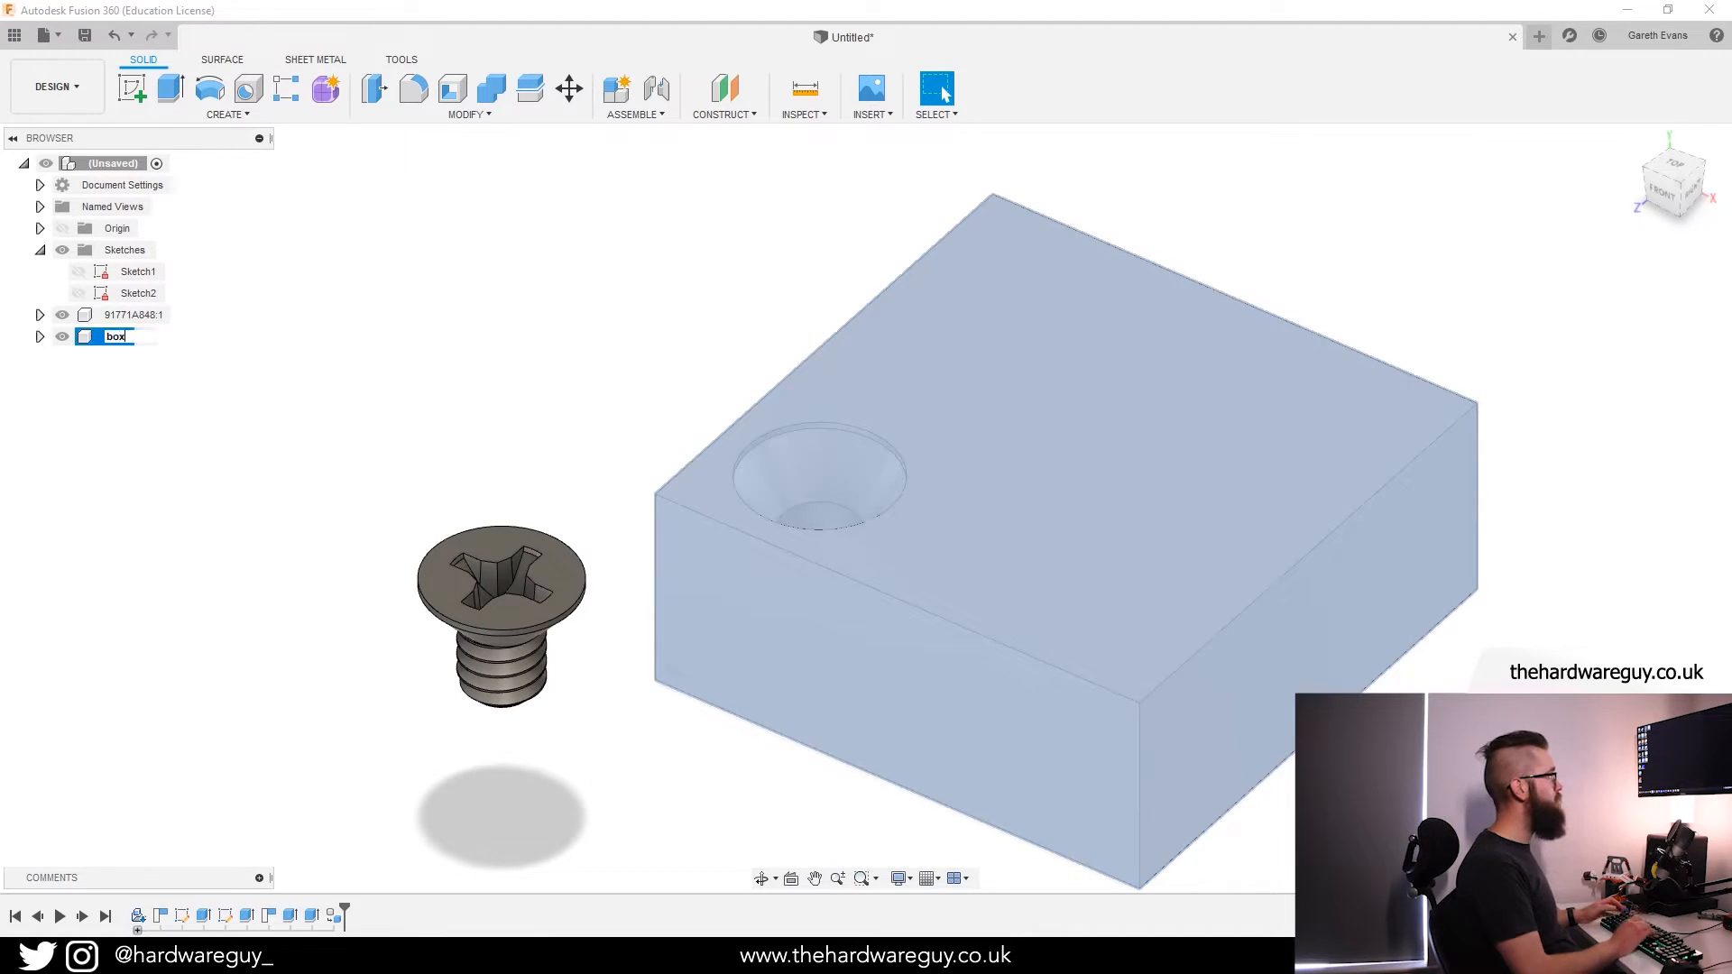
right_click(115, 336)
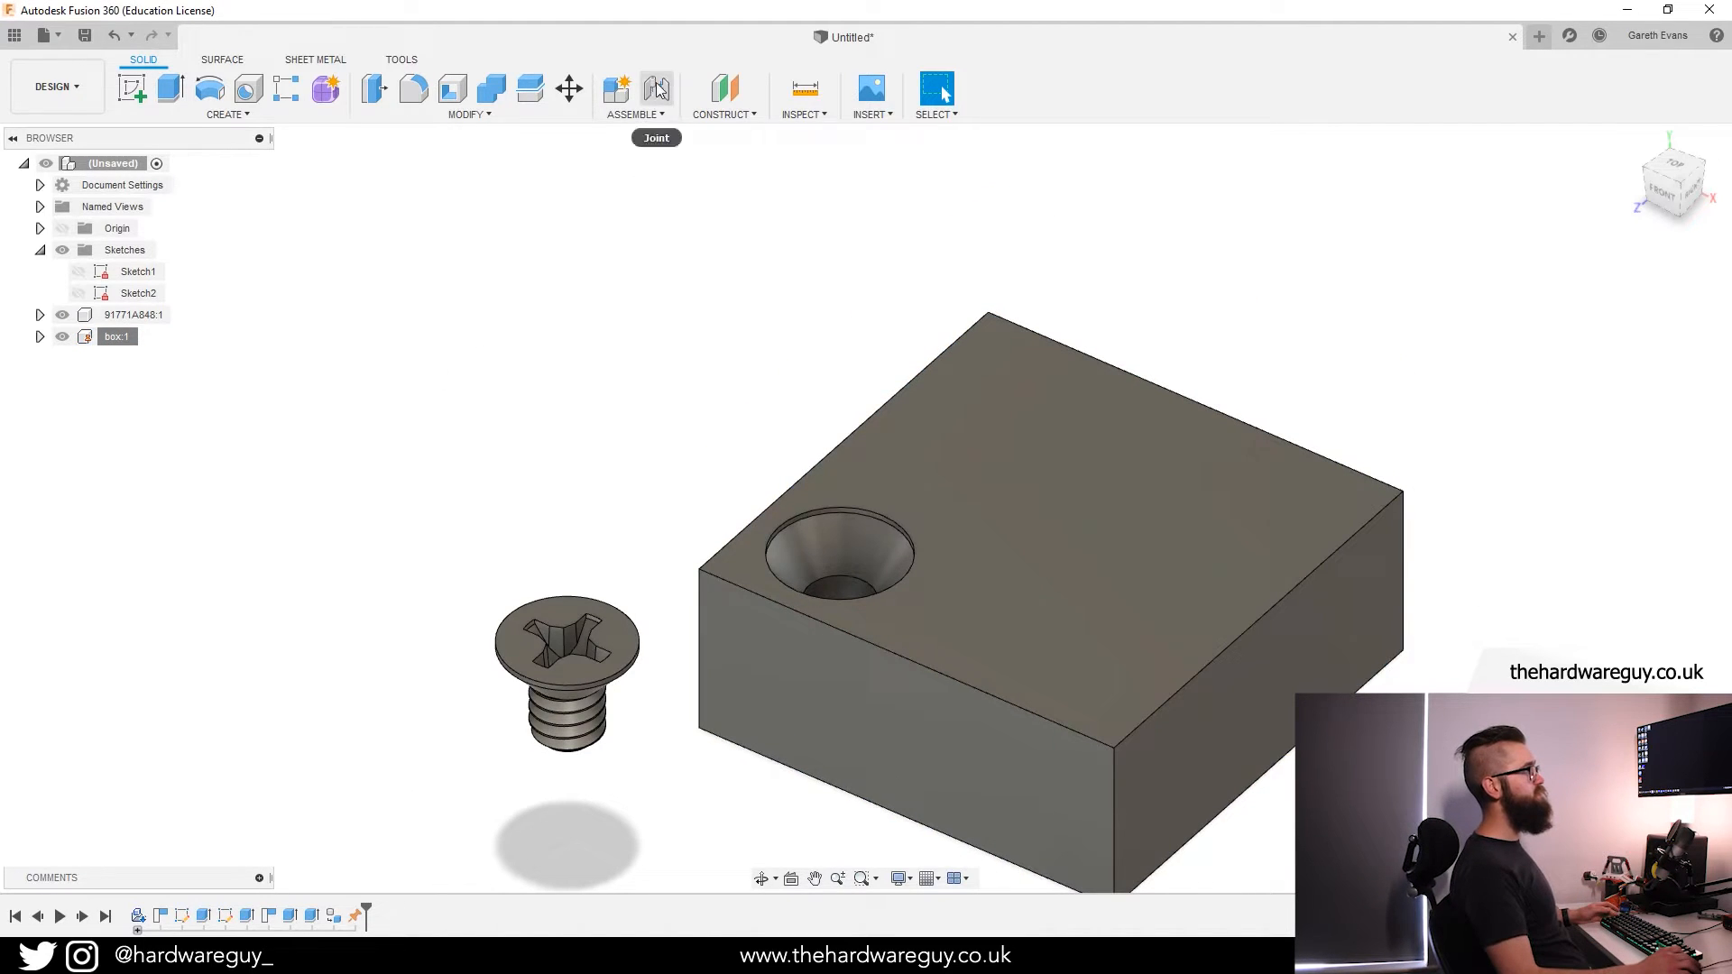
Add a joint snapping the screw head to the hole edge, flipped so it seats flush.
left_click(655, 88)
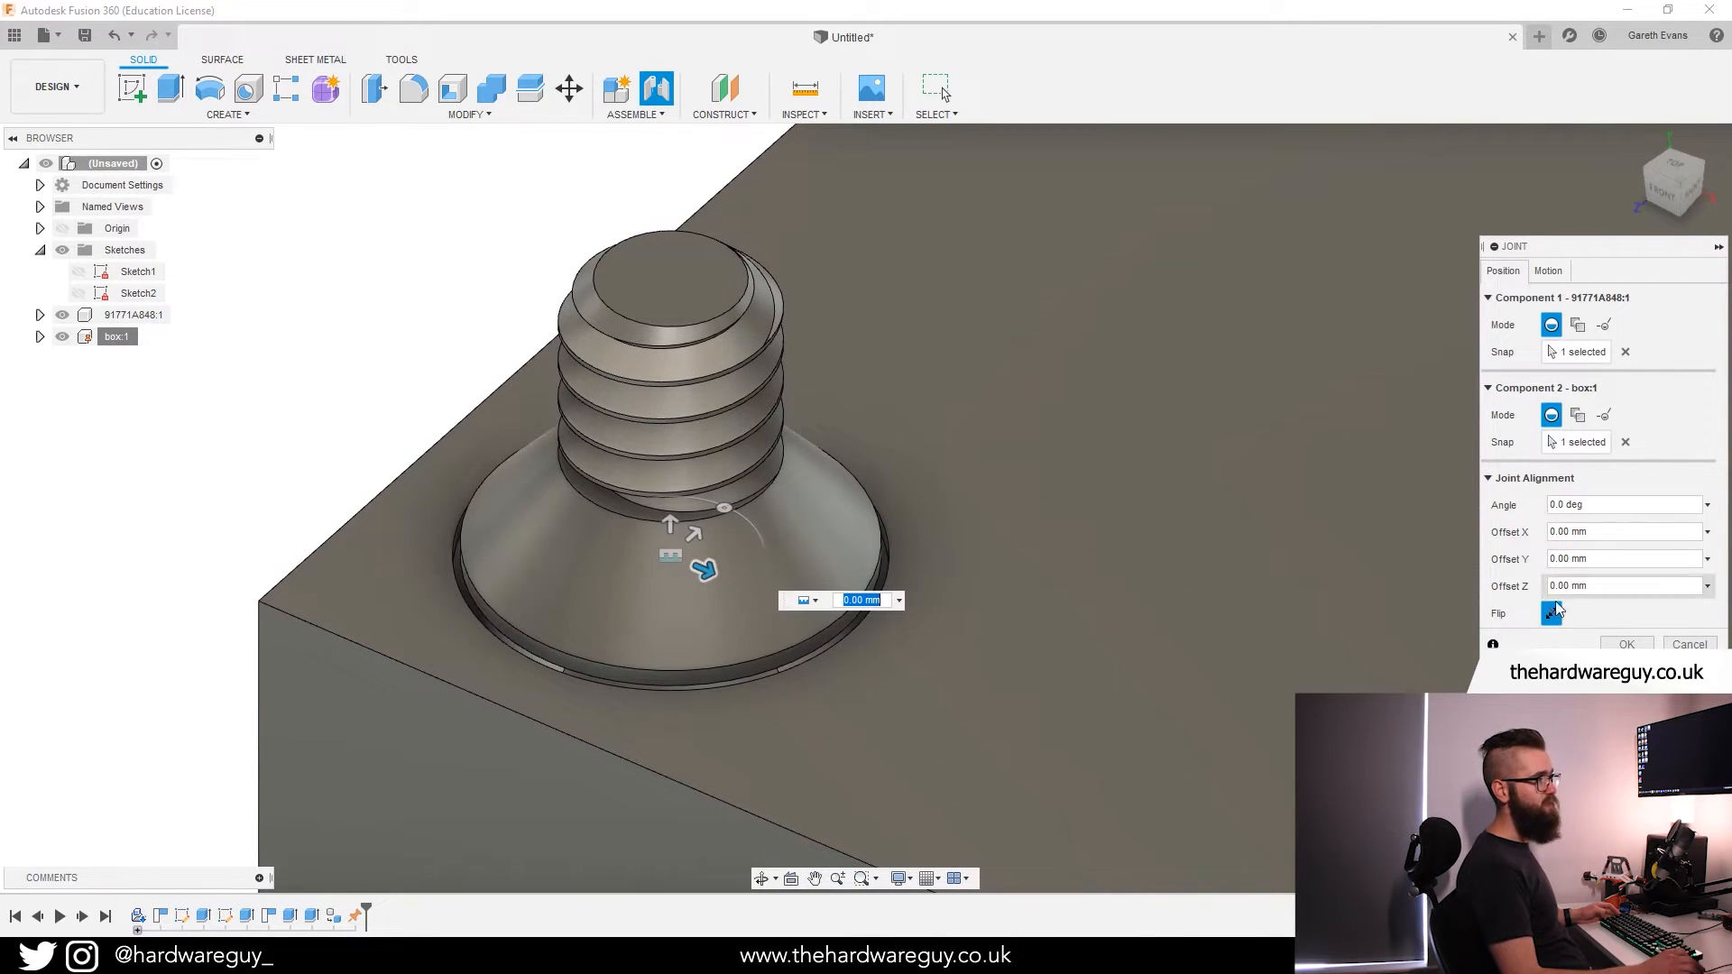
left_click(1552, 614)
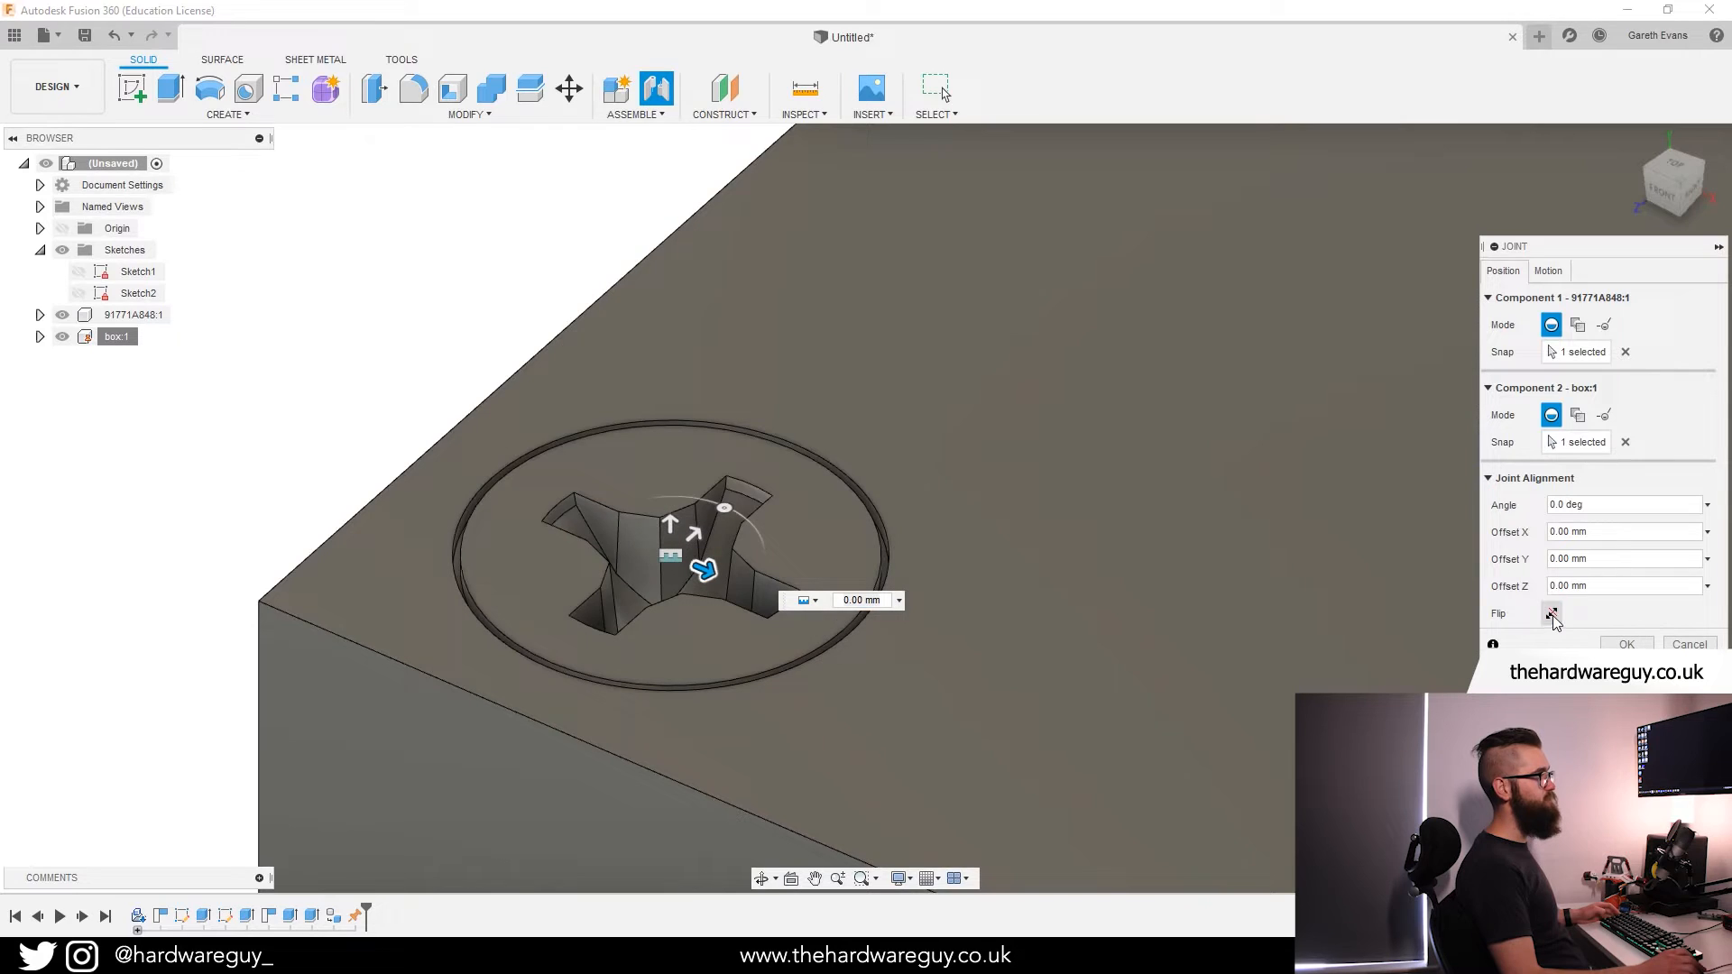
left_click(1552, 613)
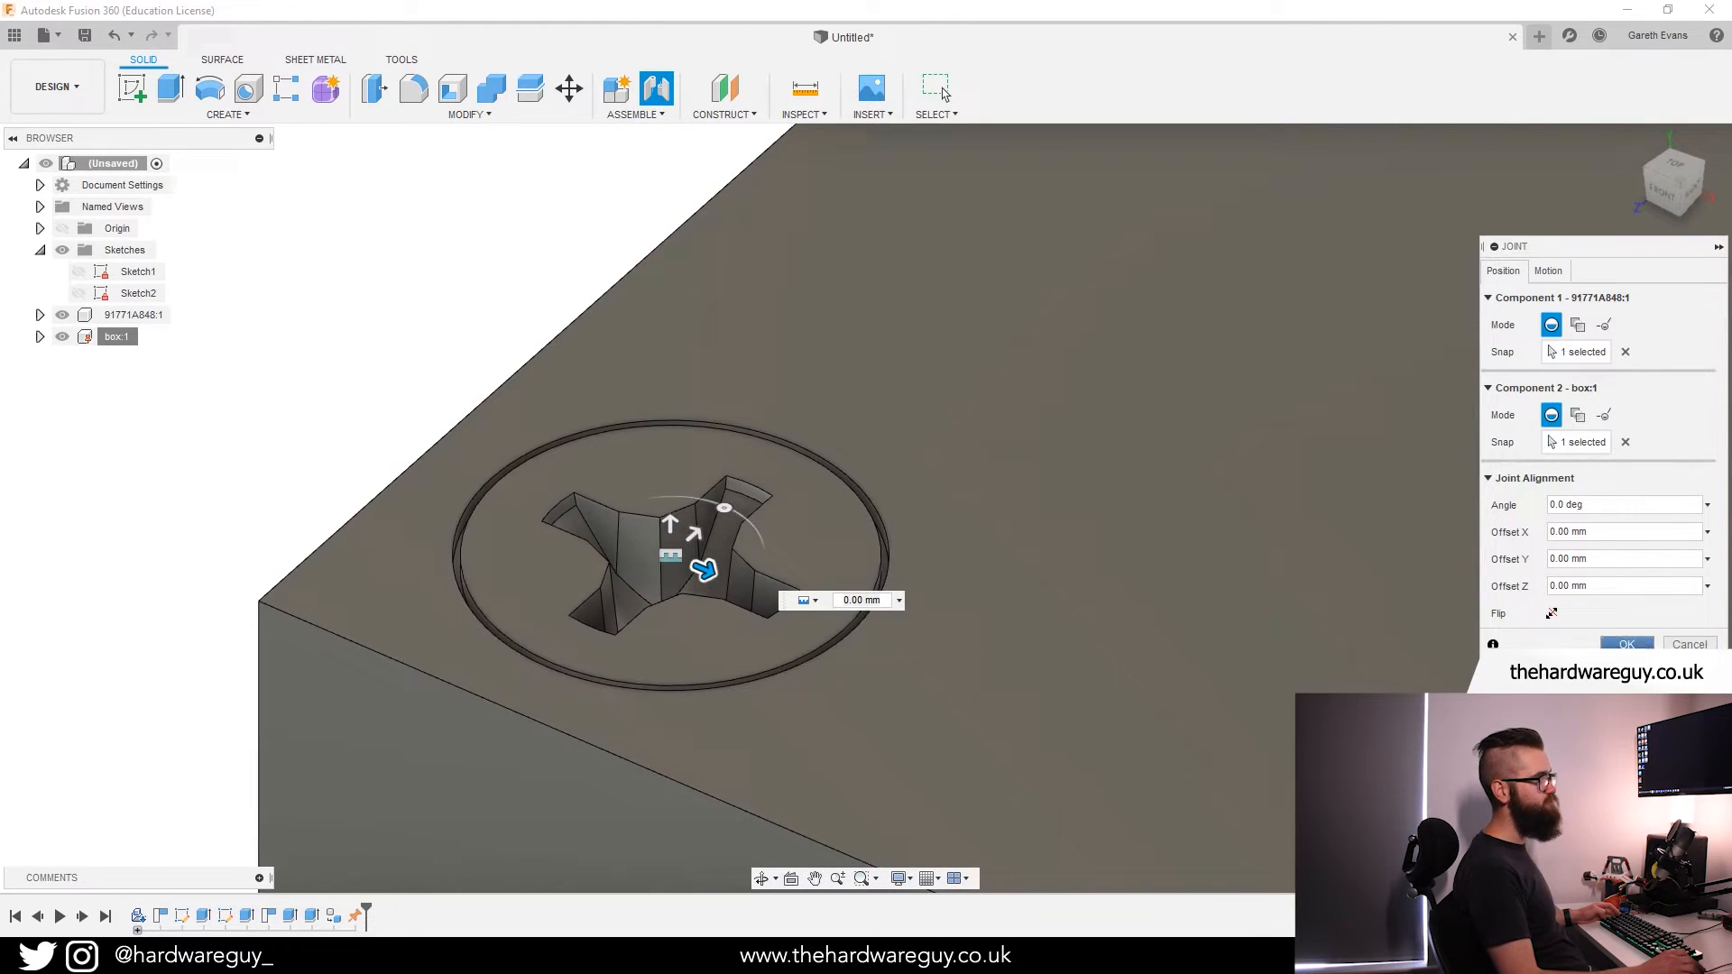
left_click(1626, 645)
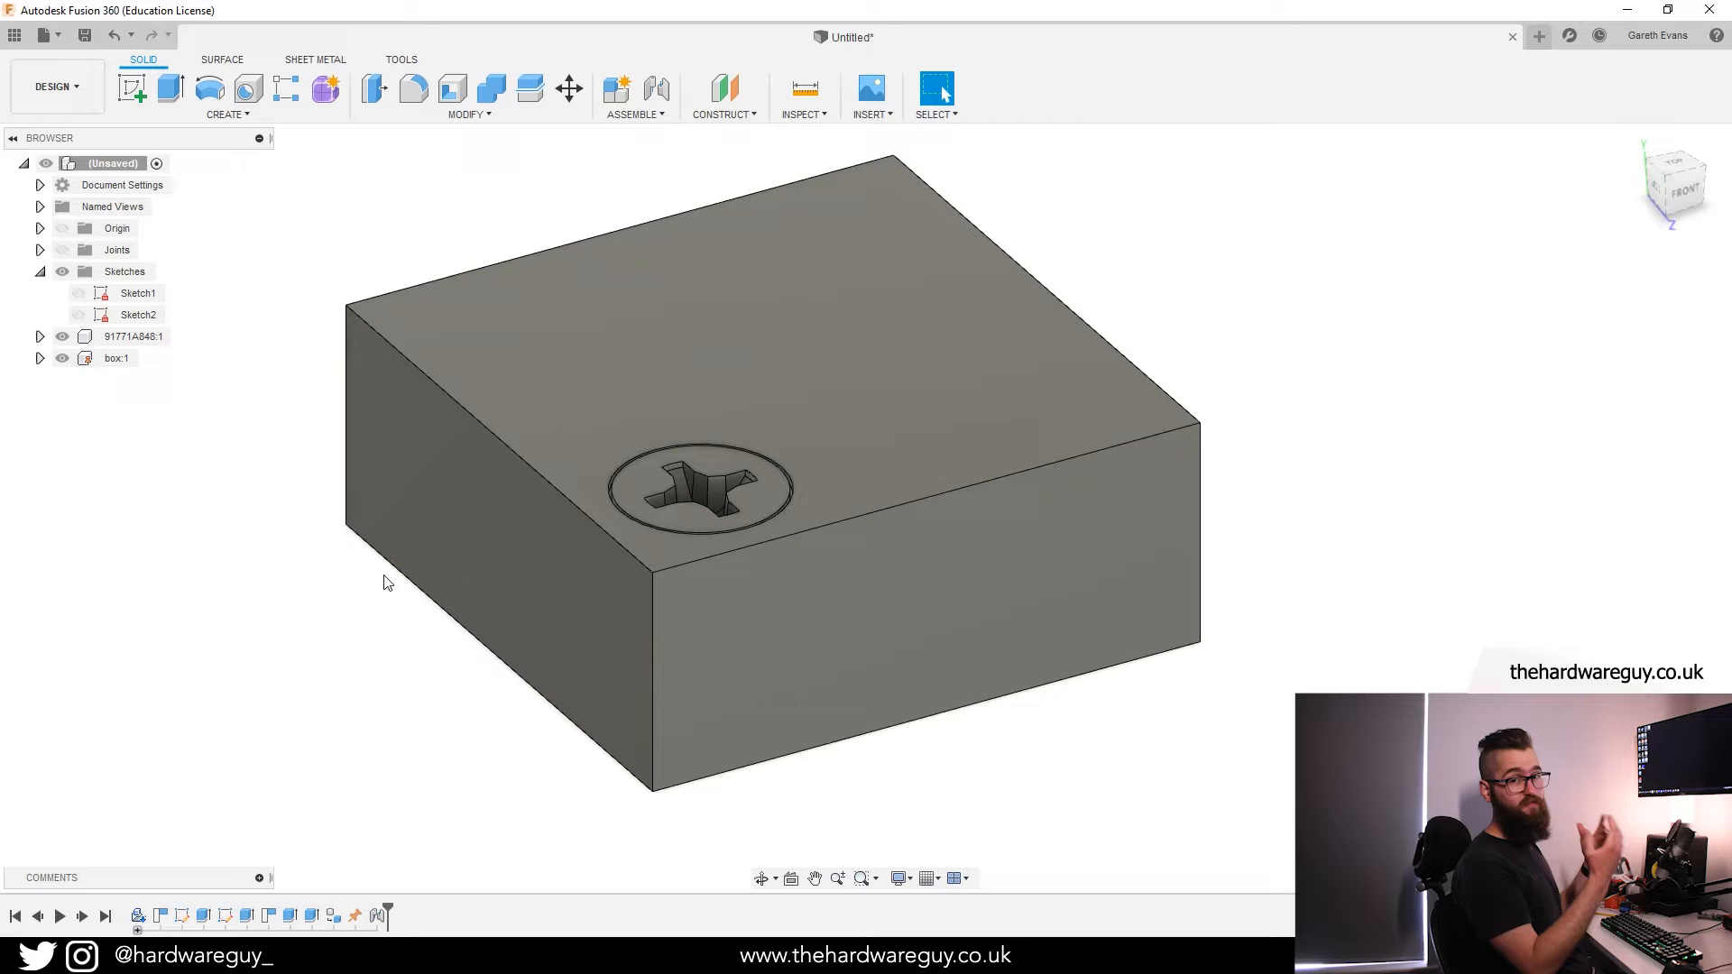
Create an offset construction plane at -2.00 mm from the box face.
left_click(814, 879)
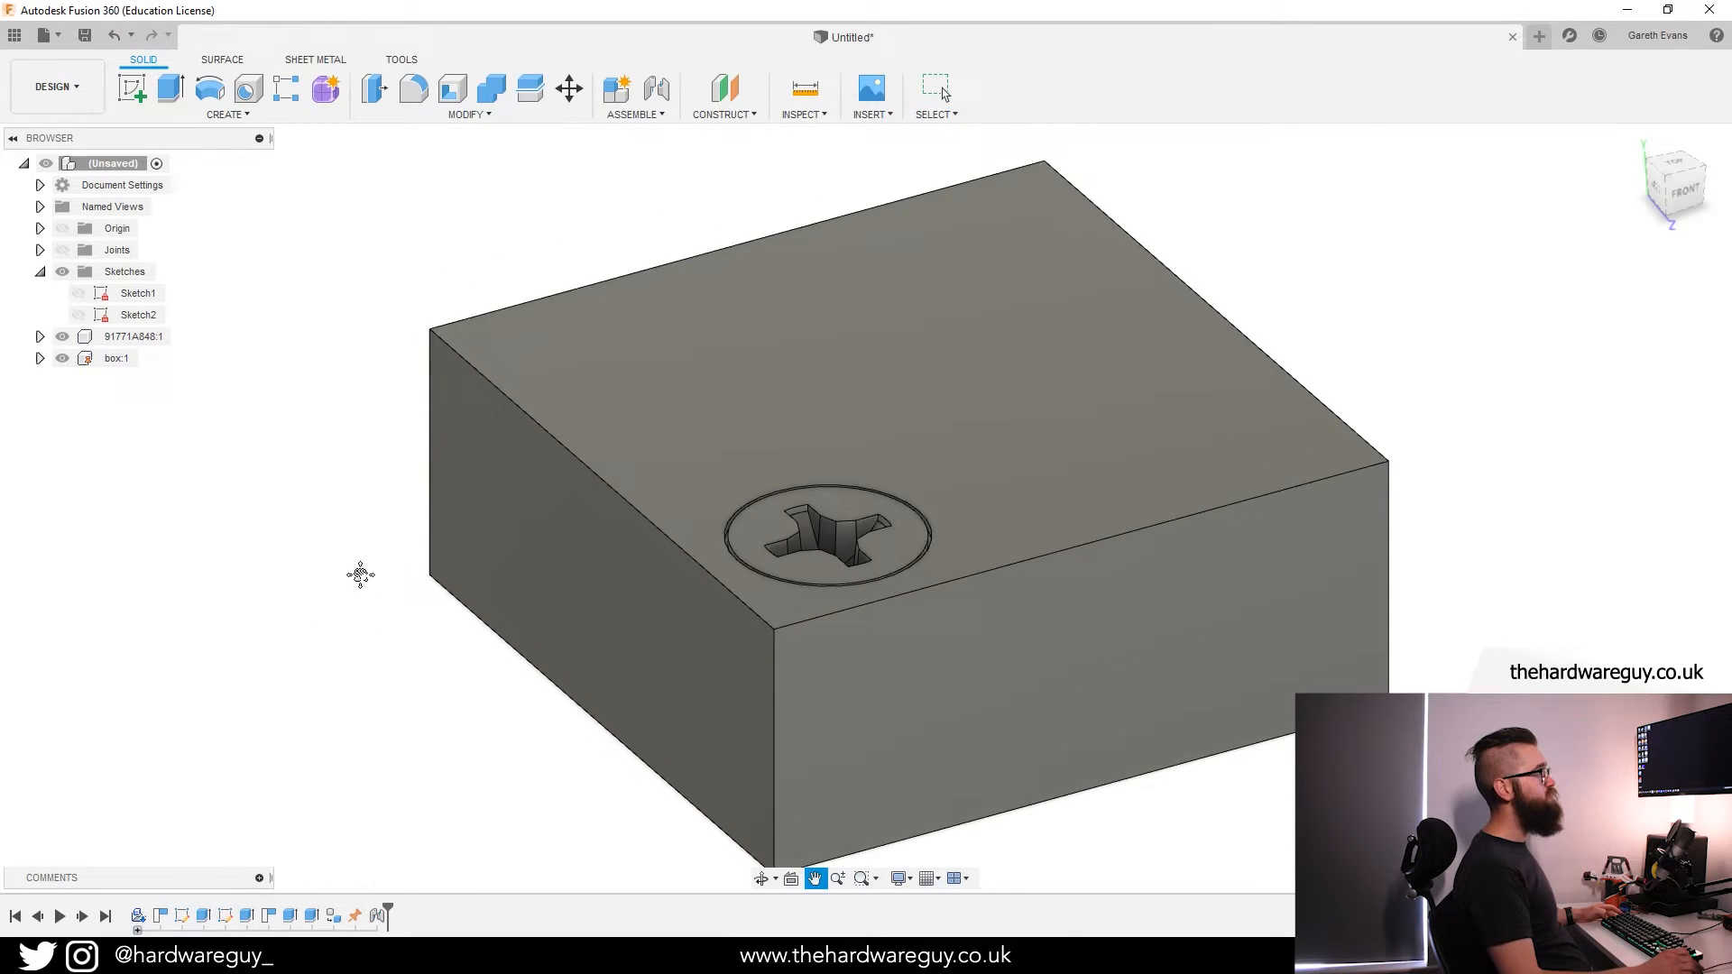
left_click(722, 90)
type("-2")
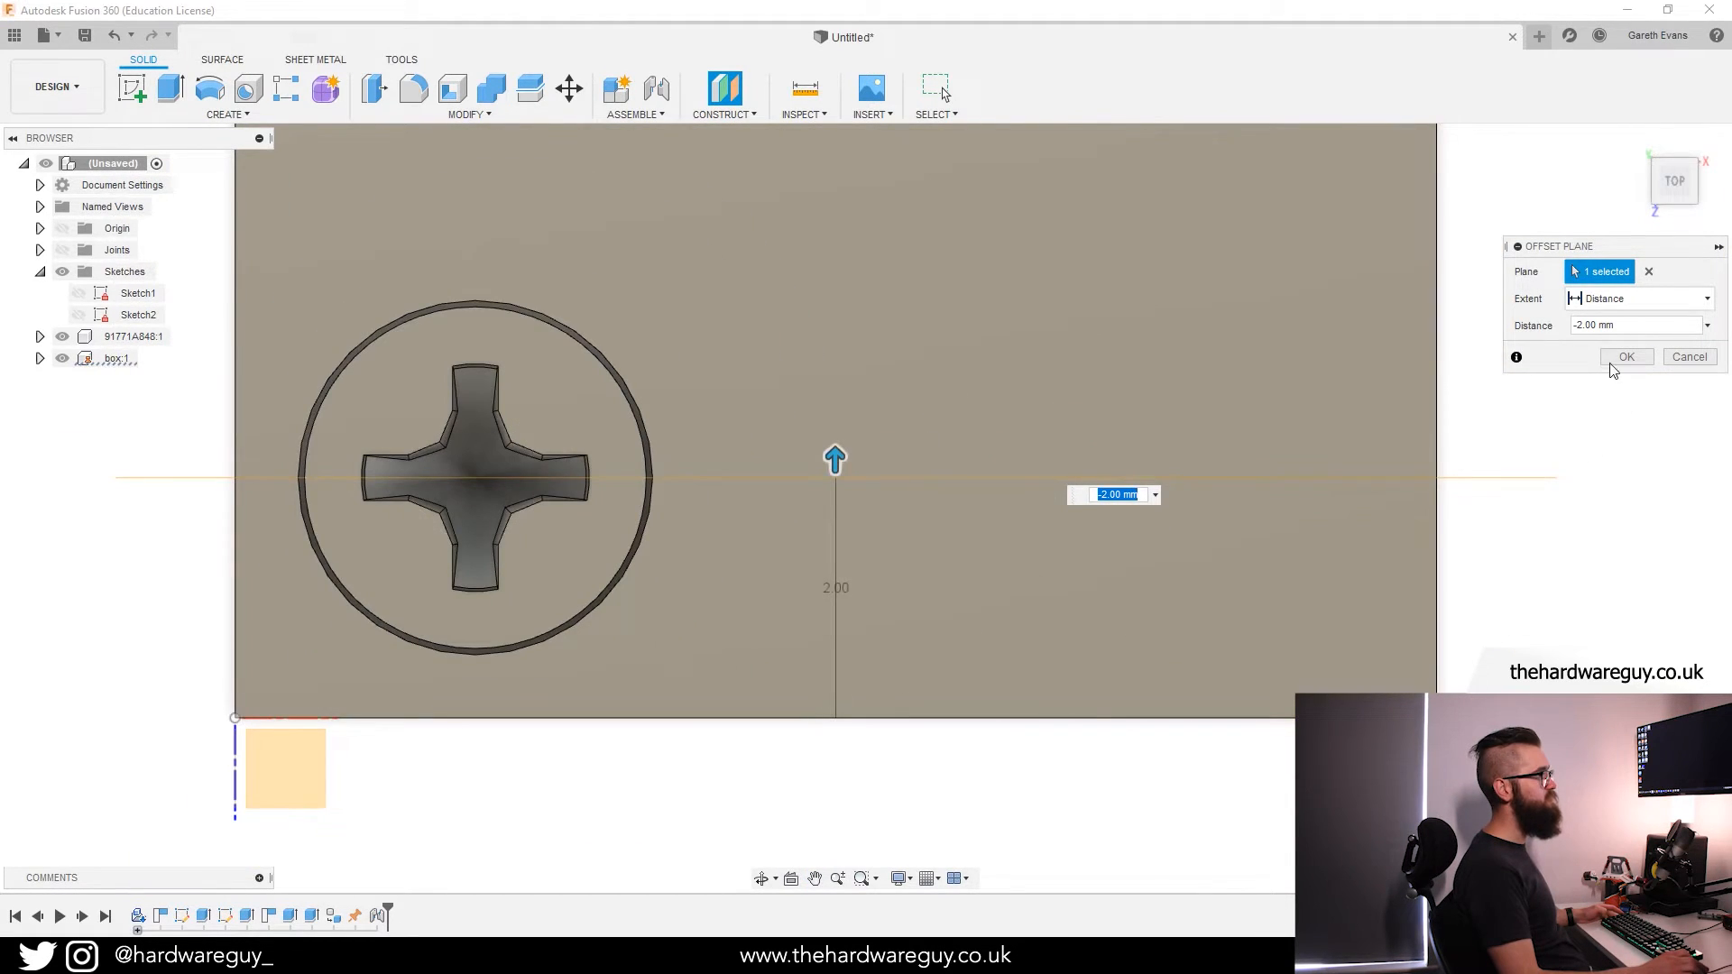
left_click(1626, 355)
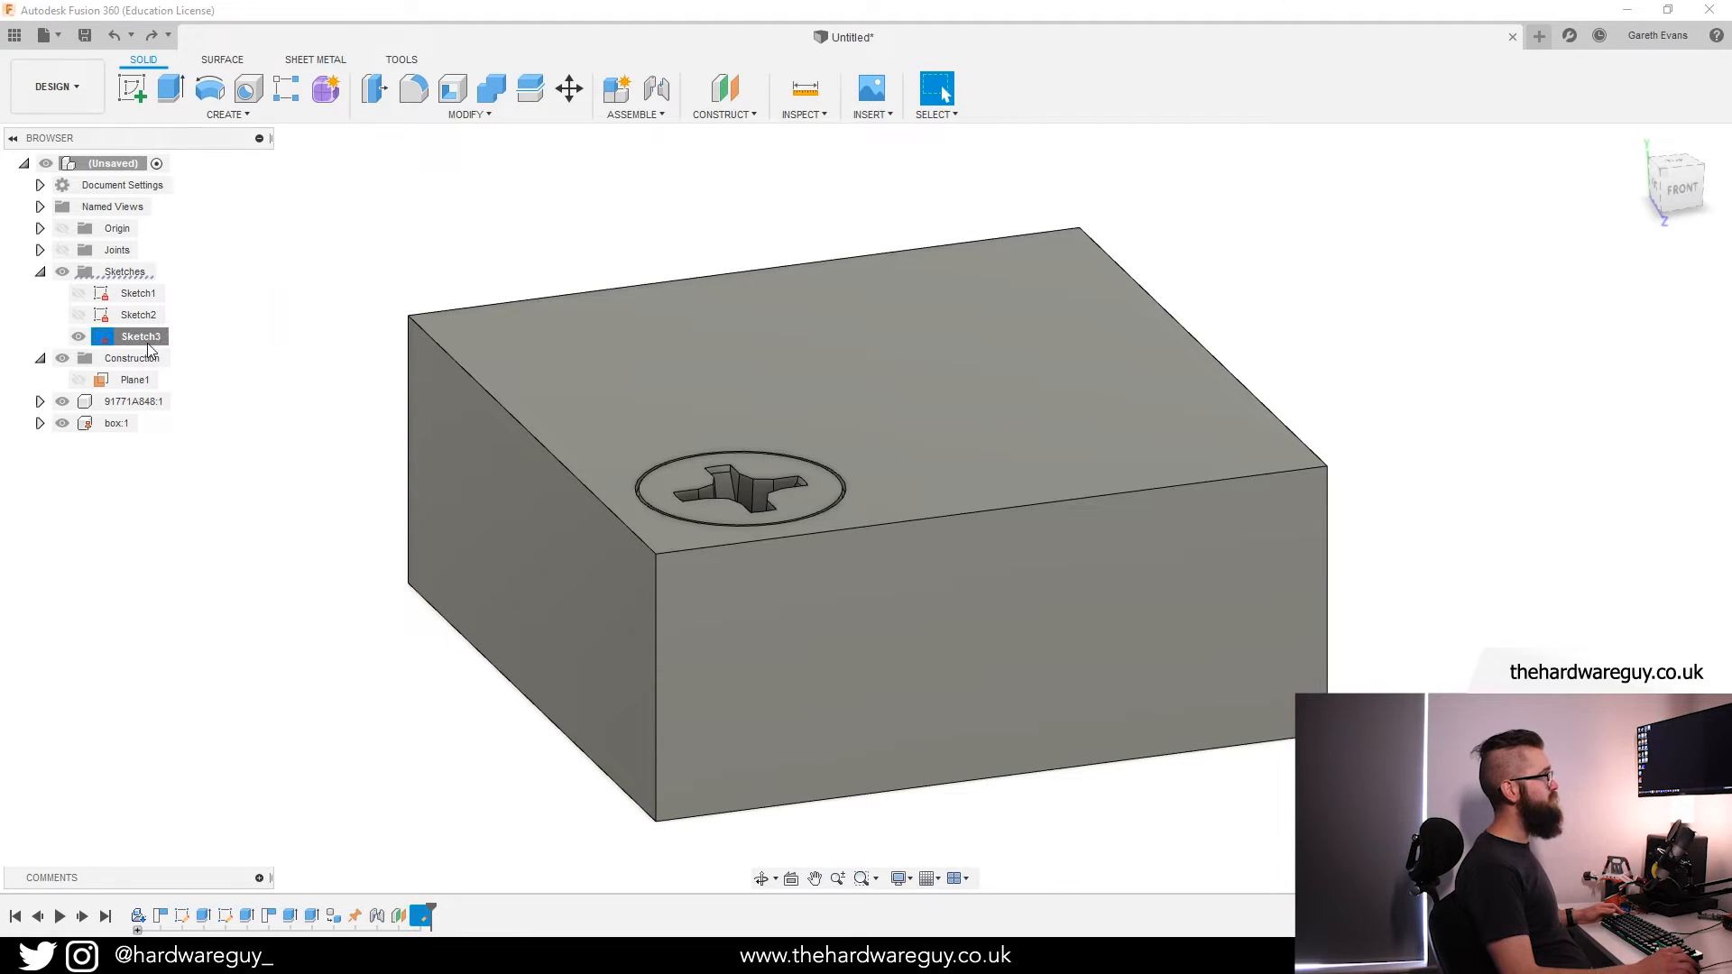
Apply Slice Sketch on Sketch3 to view the screw and box in cross-section.
right_click(140, 336)
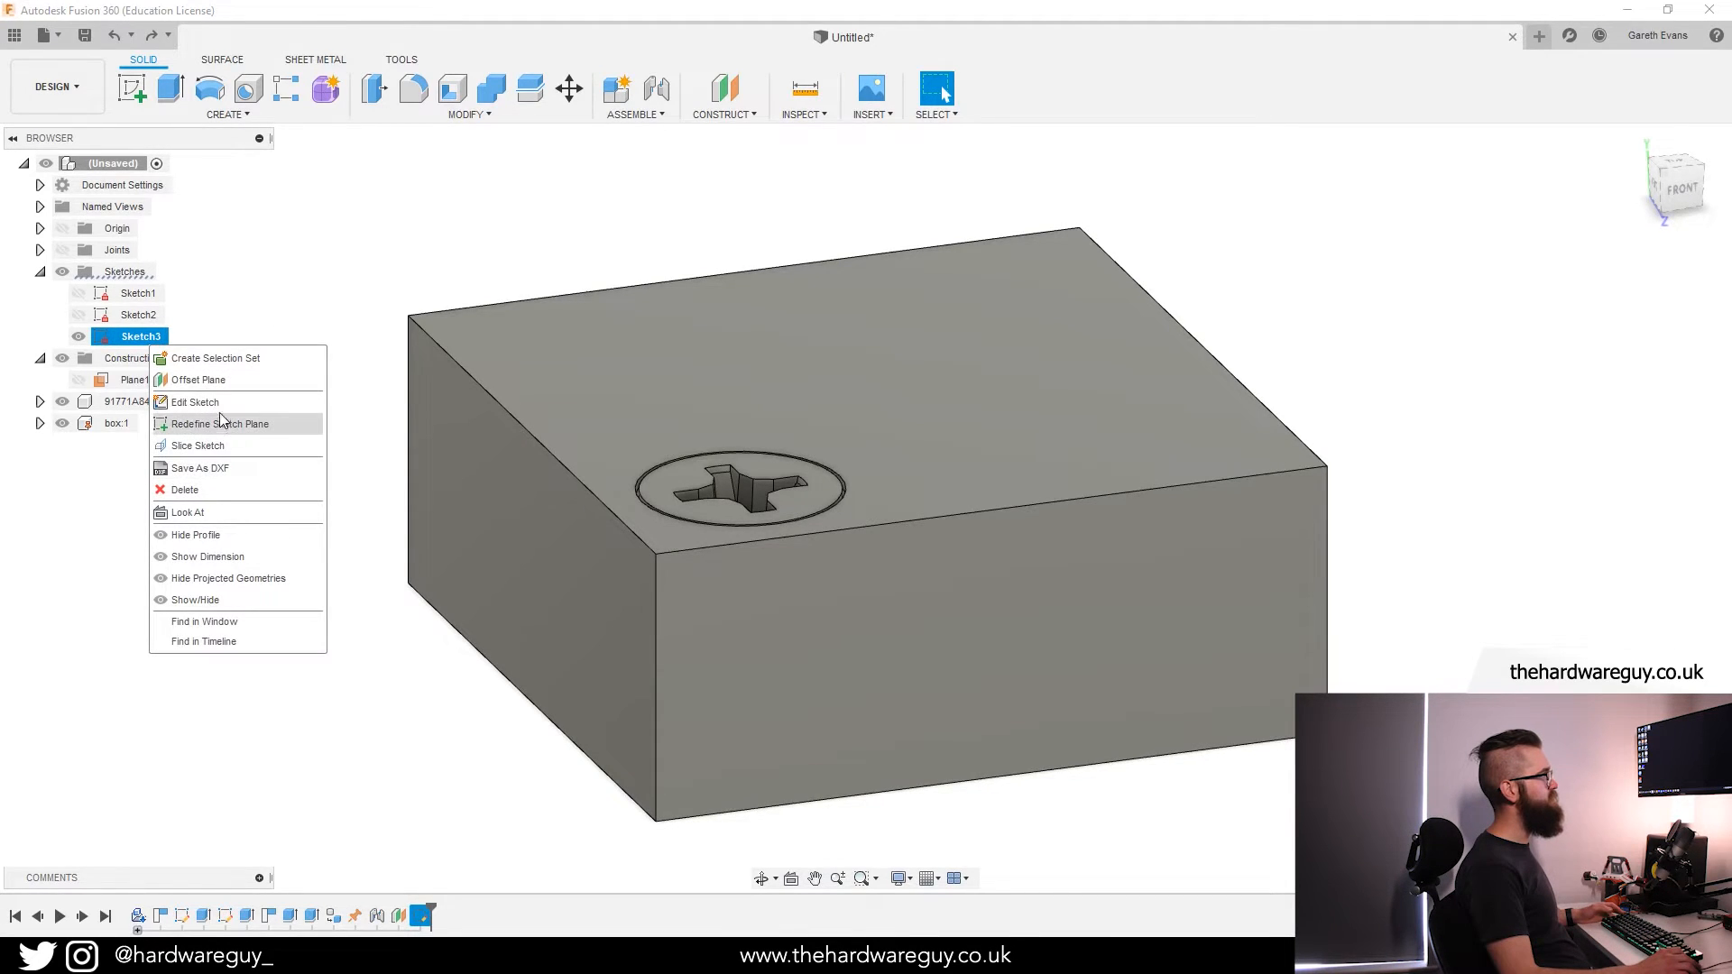
left_click(197, 446)
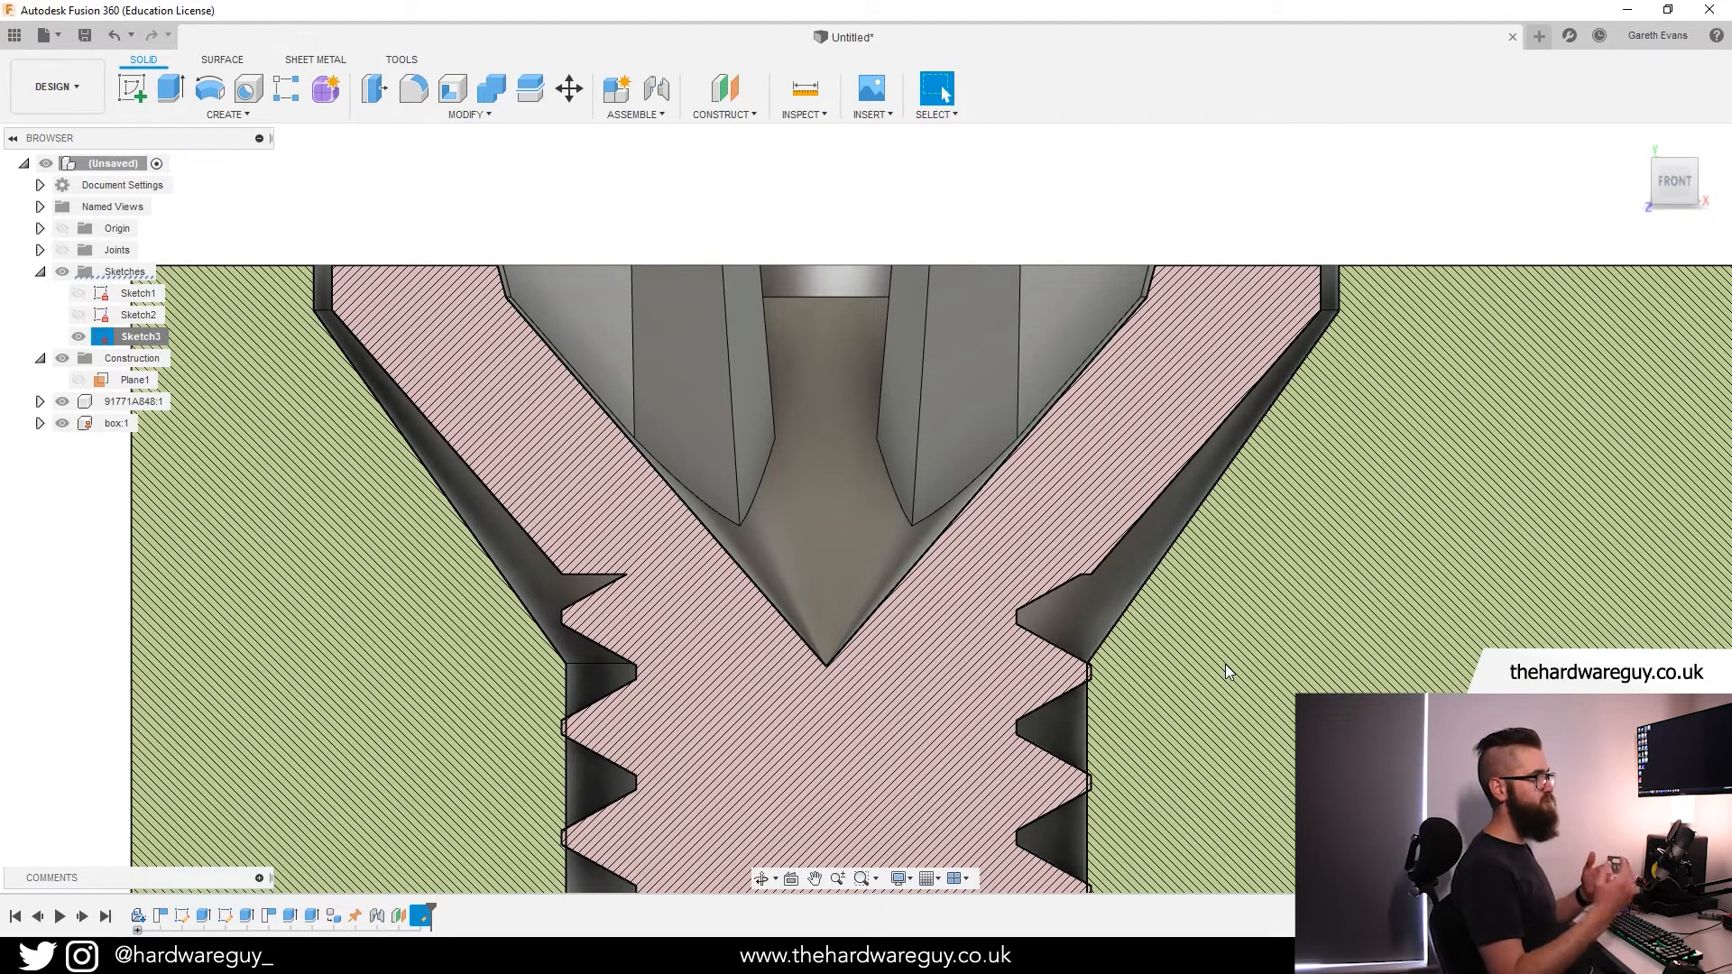
scroll("down", 3)
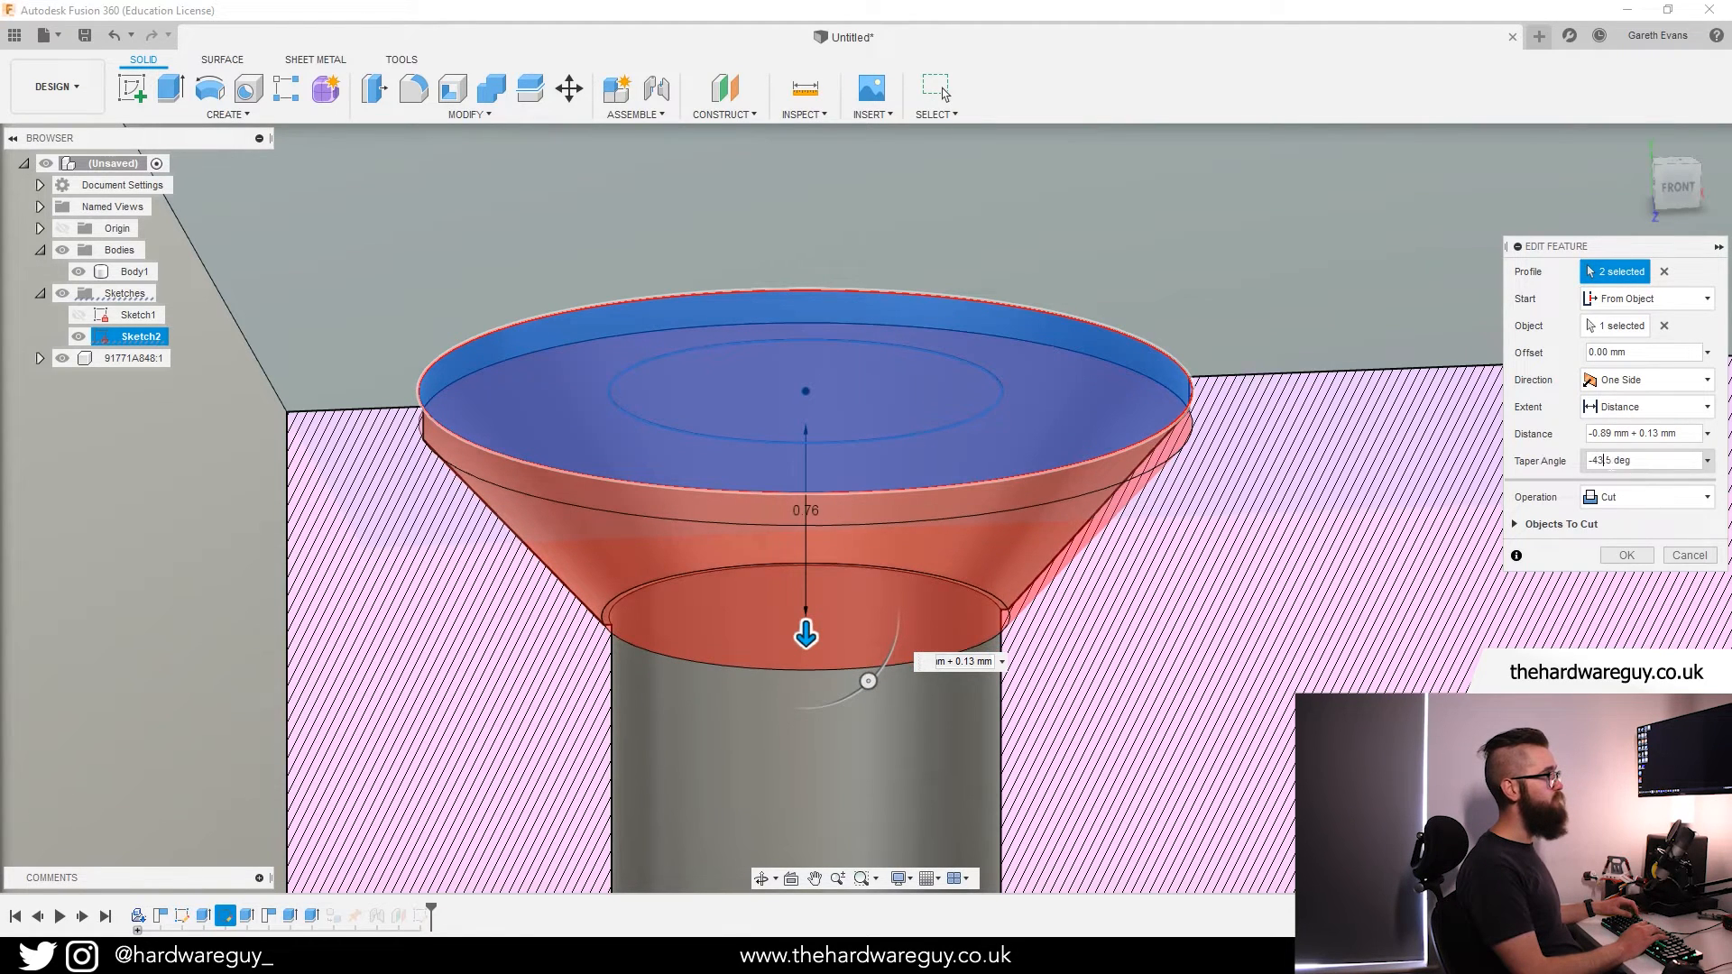
Set the countersink cut's Taper Angle to about -45 deg and confirm the edit.
left_click(1626, 554)
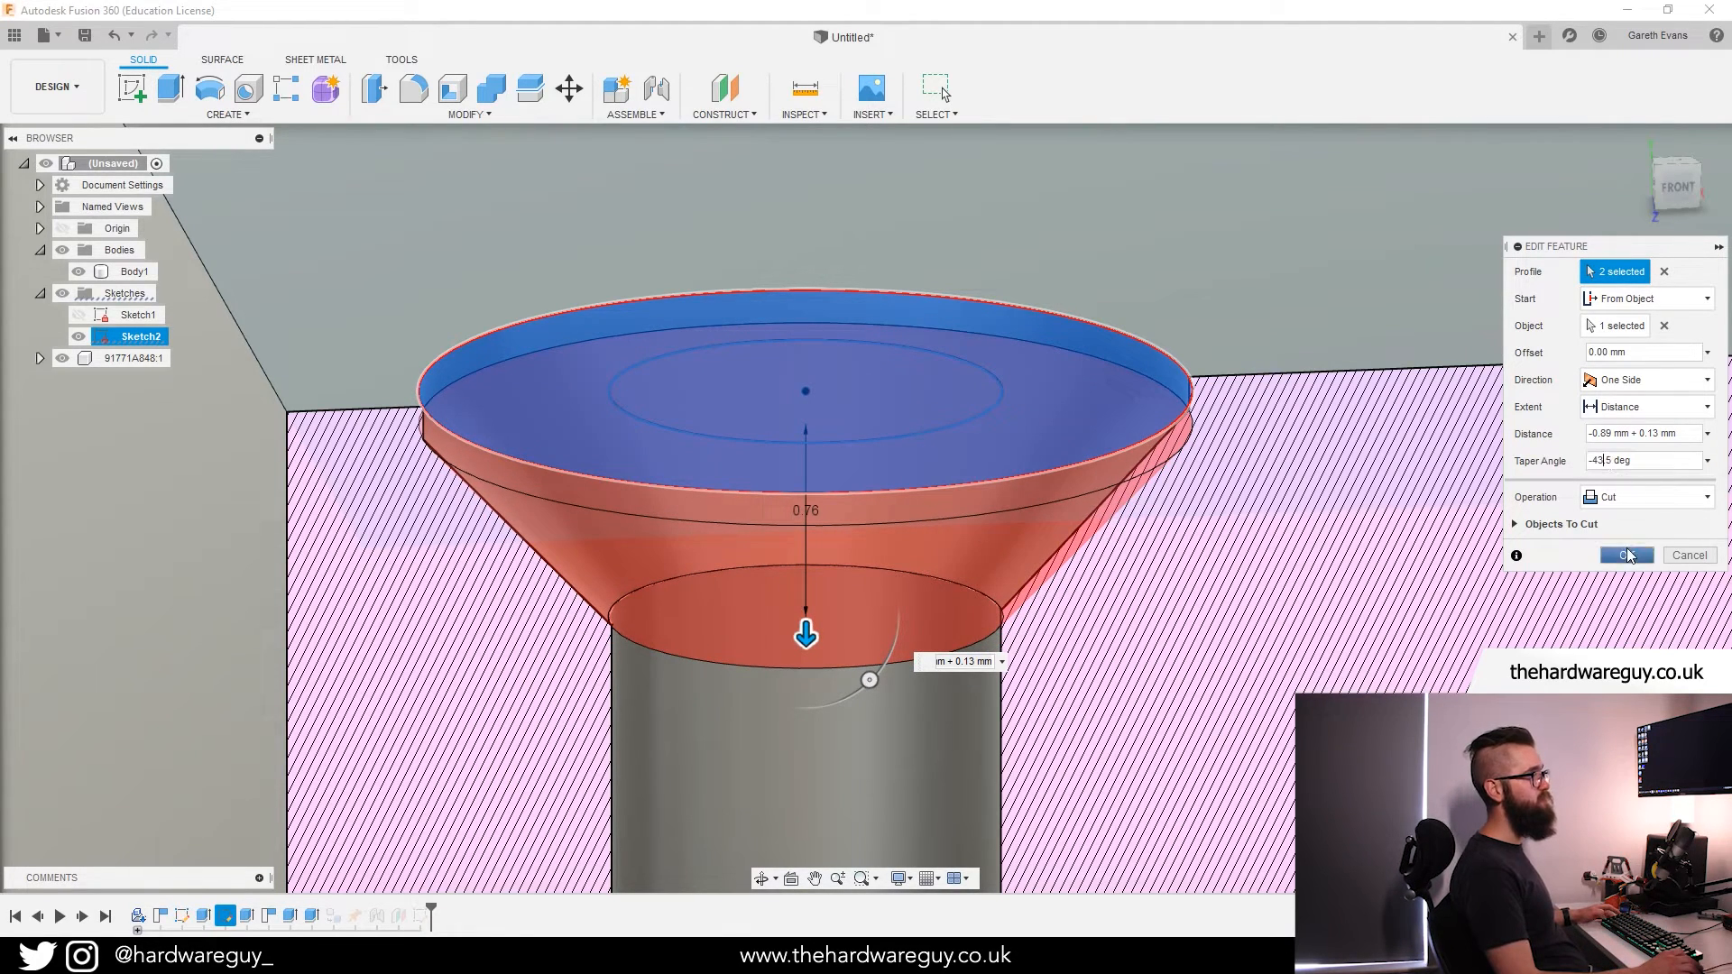
left_click(1626, 554)
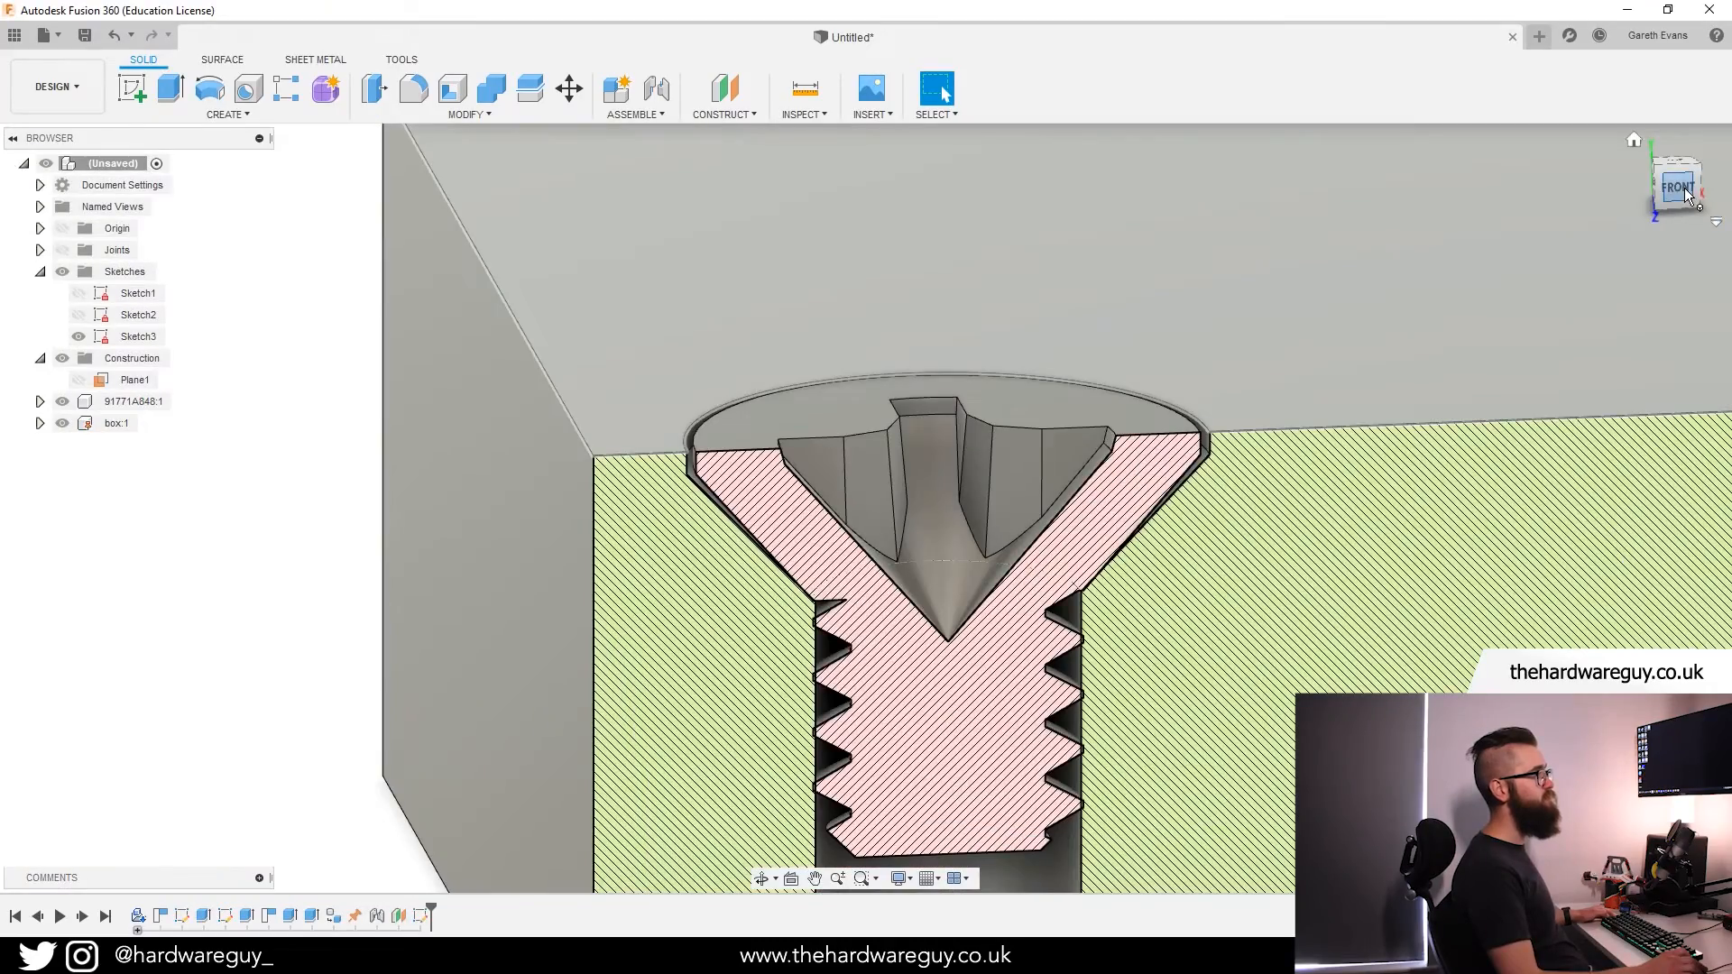